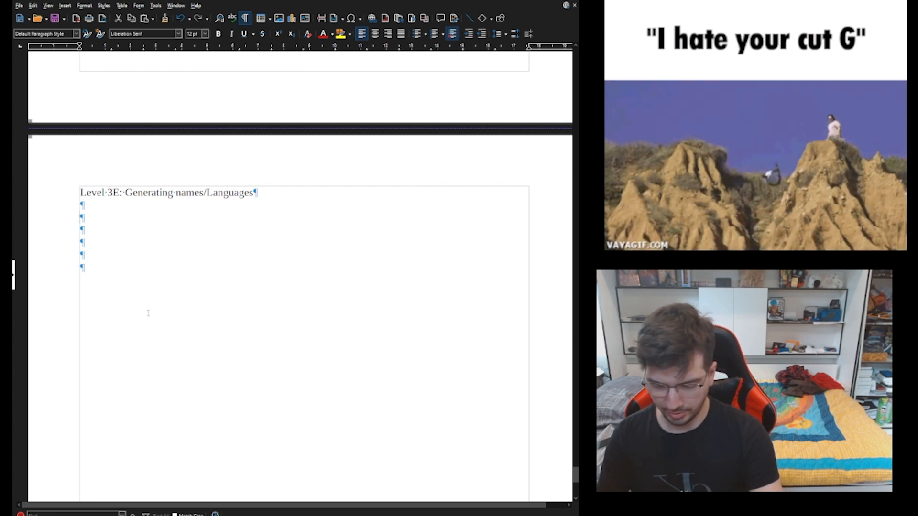
Add the question 'Whats been done?' under the Level 3E heading
{"action": "type", "text": "Whats been"}
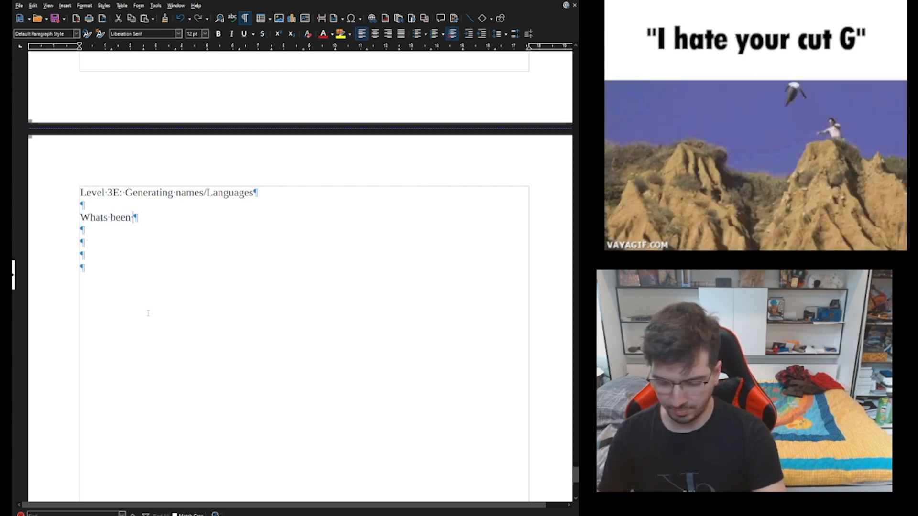
{"action": "type", "text": "done"}
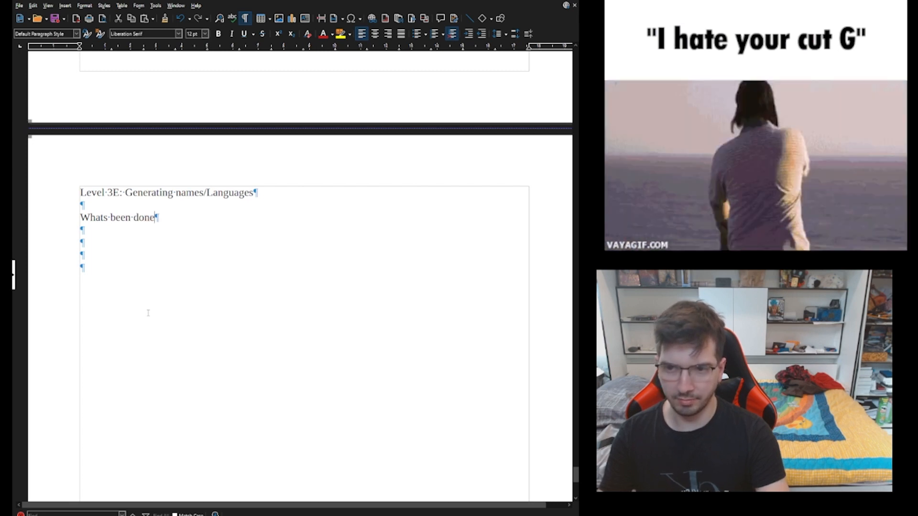
{"action": "type", "text": "?"}
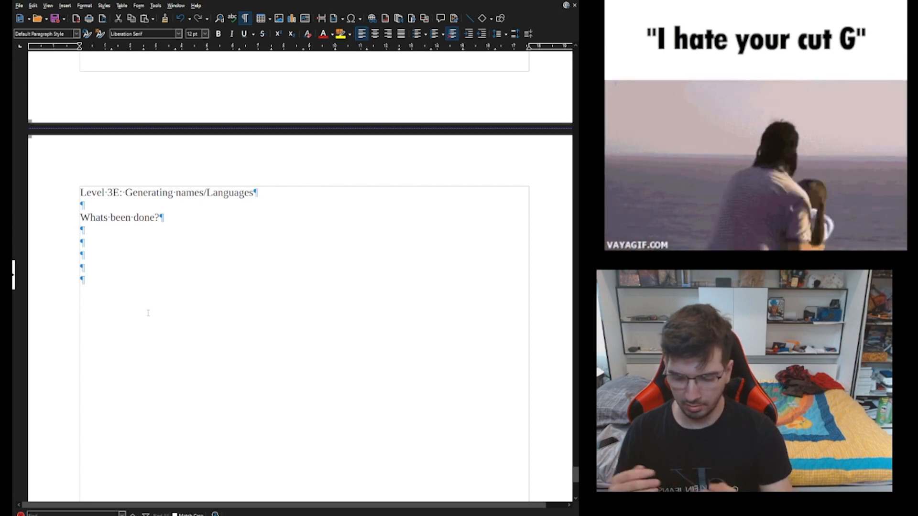
Write the sentence on taking a name, associating it to something else, then adding that aspect to its start
{"action": "type", "text": "T"}
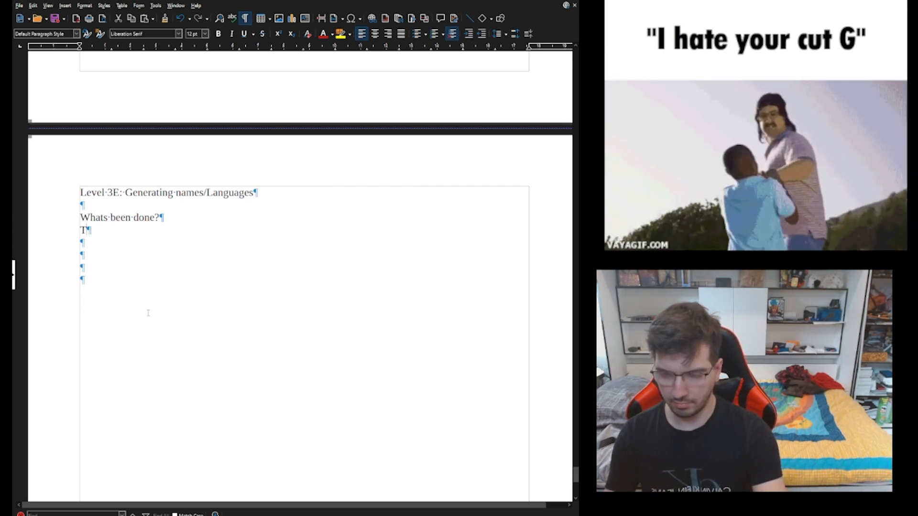
{"action": "type", "text": "ake the name"}
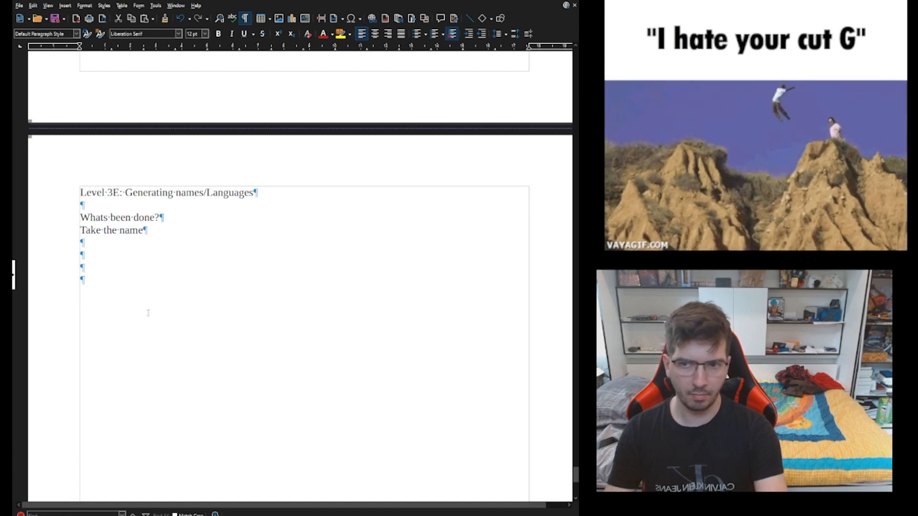
{"action": "type", "text": "associate"}
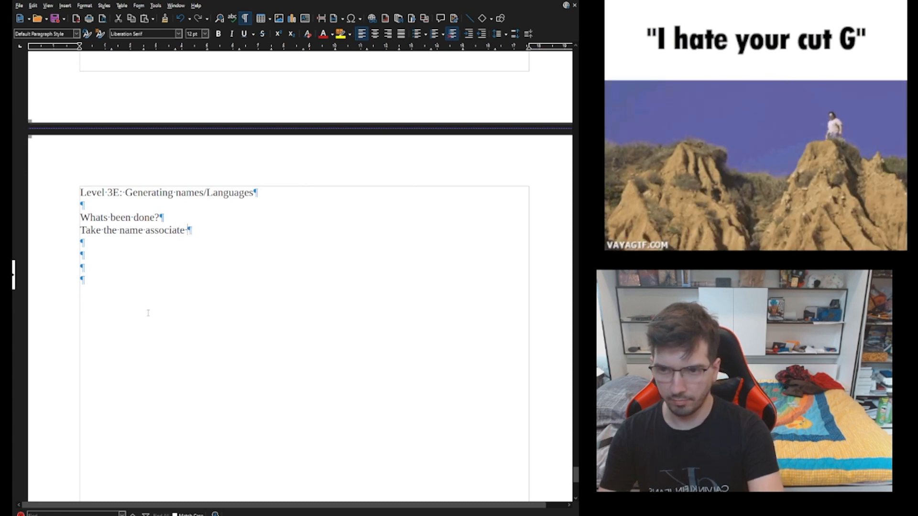
{"action": "type", "text": "it to something else and"}
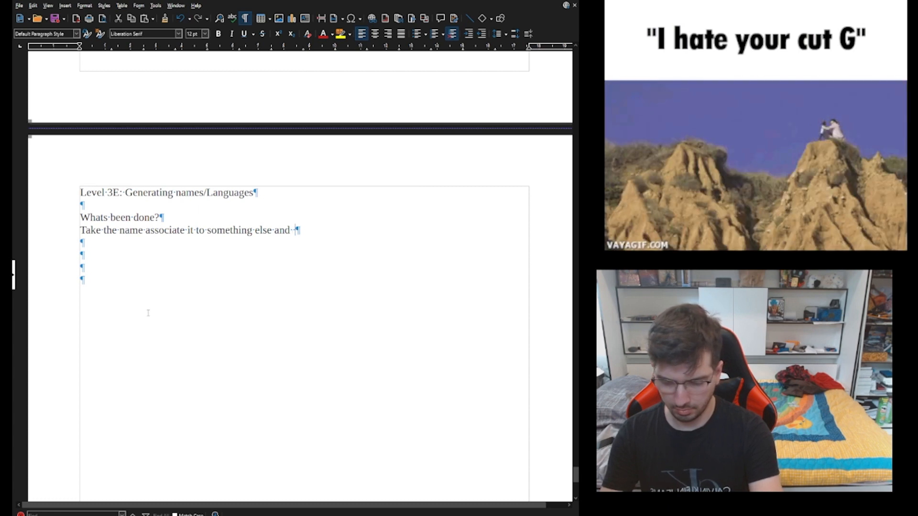
{"action": "type", "text": "t"}
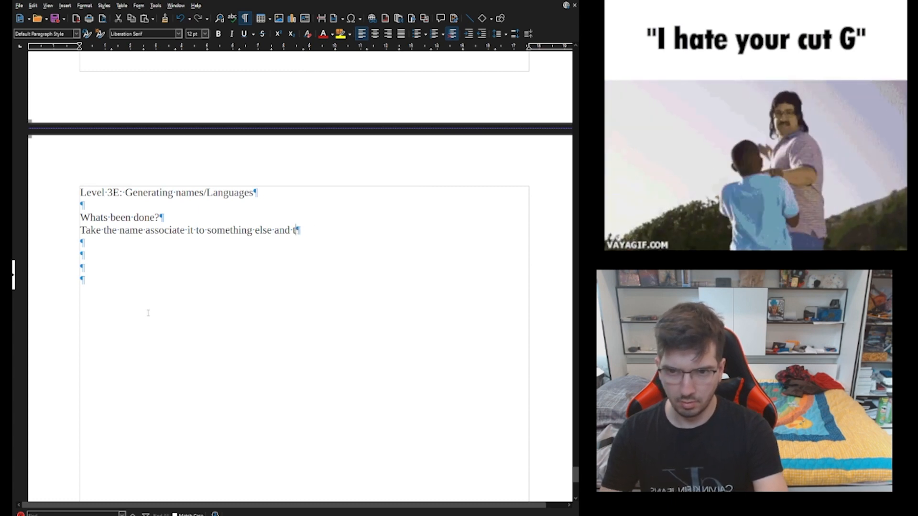
{"action": "type", "text": "hen"}
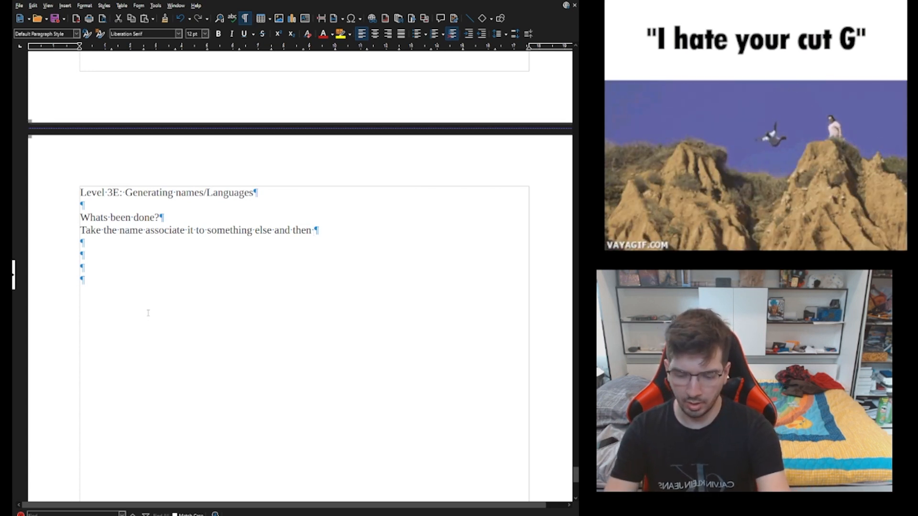
{"action": "type", "text": "add that a"}
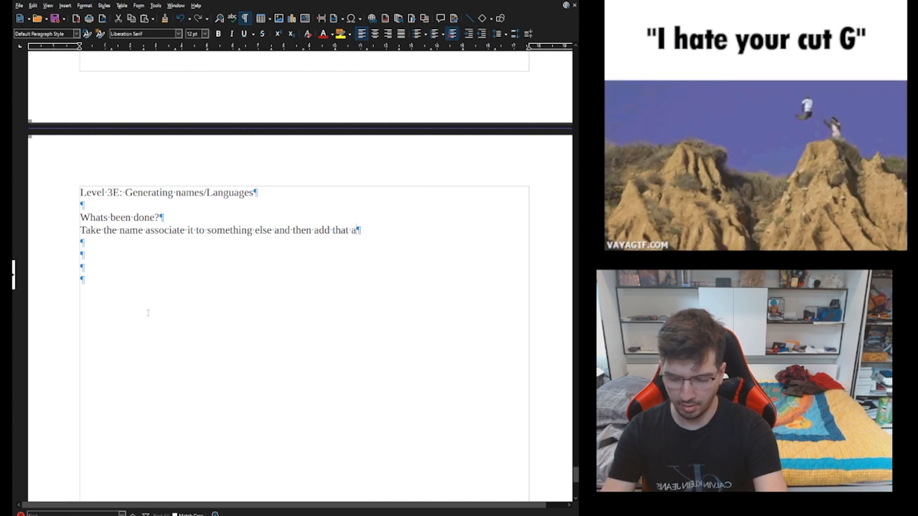
{"action": "type", "text": "spect to the sta"}
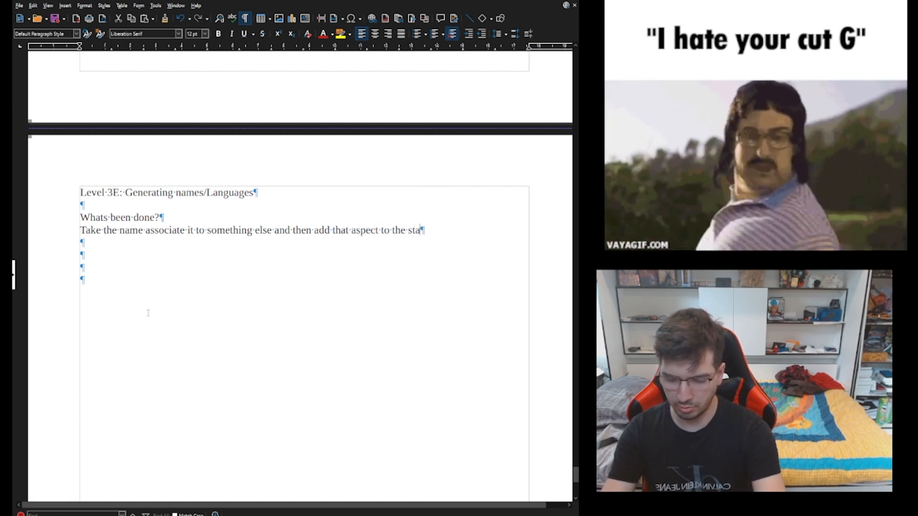
{"action": "type", "text": "rt of it."}
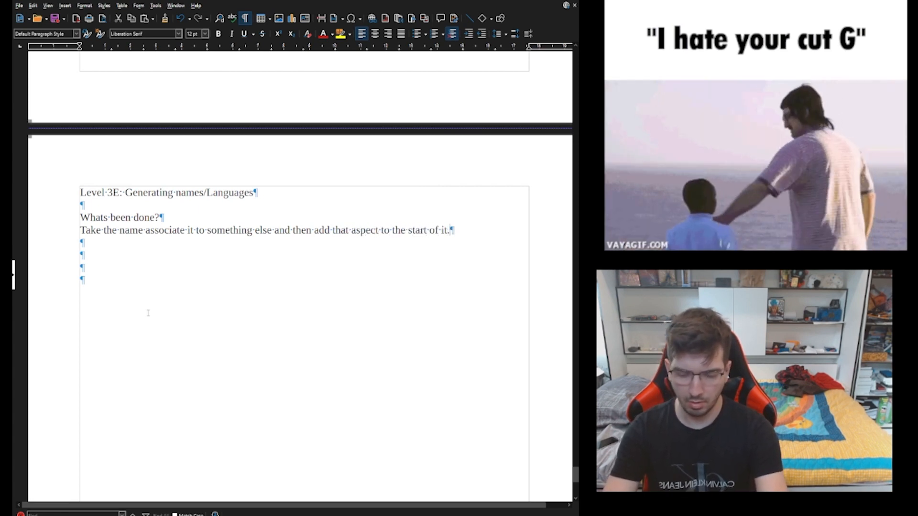
Extend the sentence with 'by a scramble of various objects.'
{"action": "key", "text": "BackSpace"}
{"action": "type", "text": " followed"}
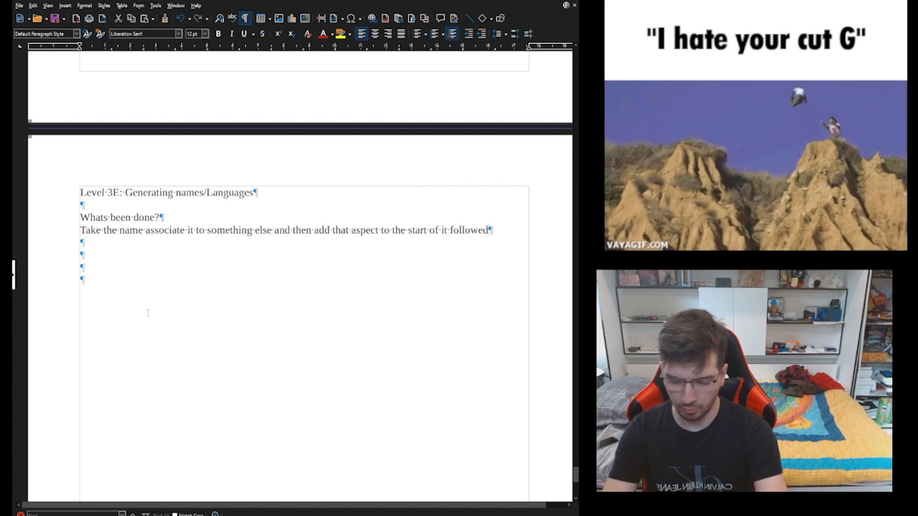
{"action": "type", "text": "by"}
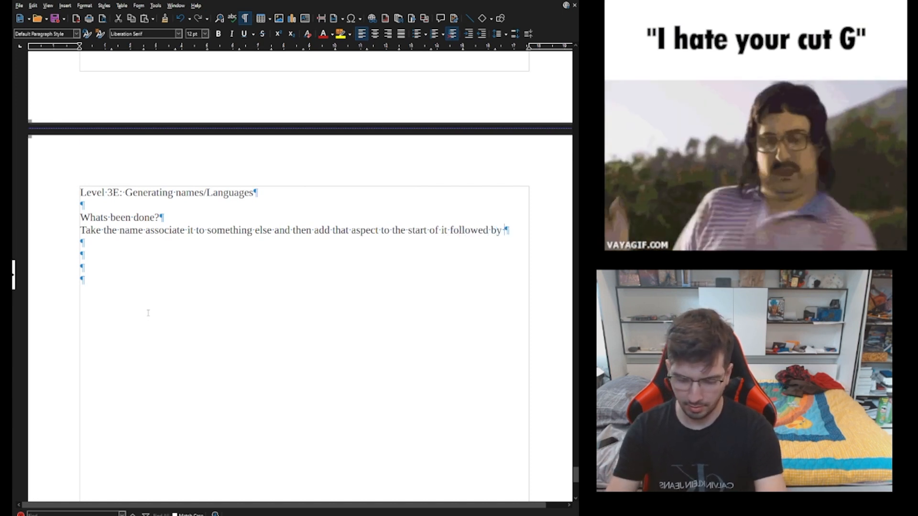
{"action": "type", "text": "a"}
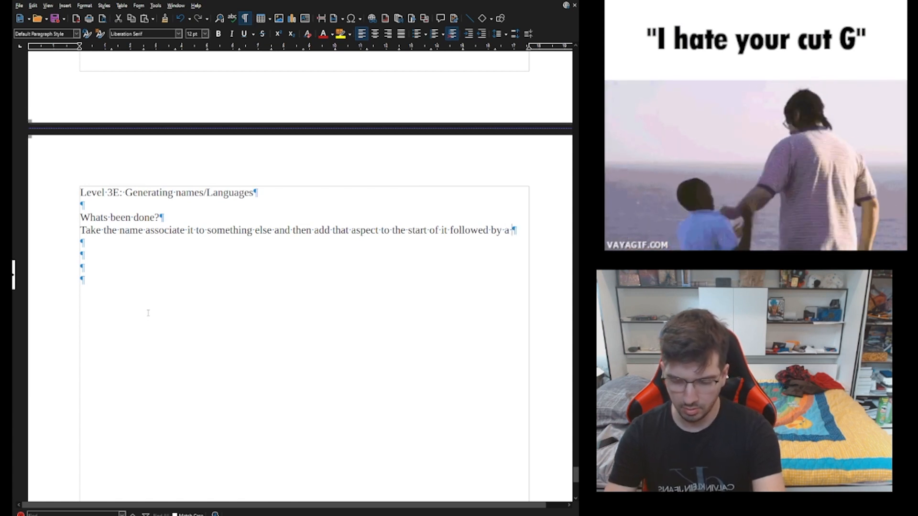
{"action": "type", "text": "s"}
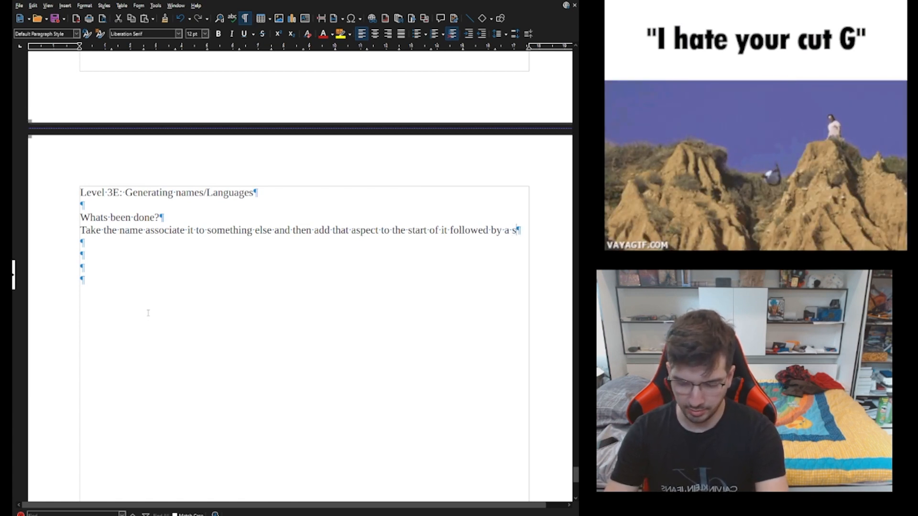
{"action": "type", "text": "scramble of"}
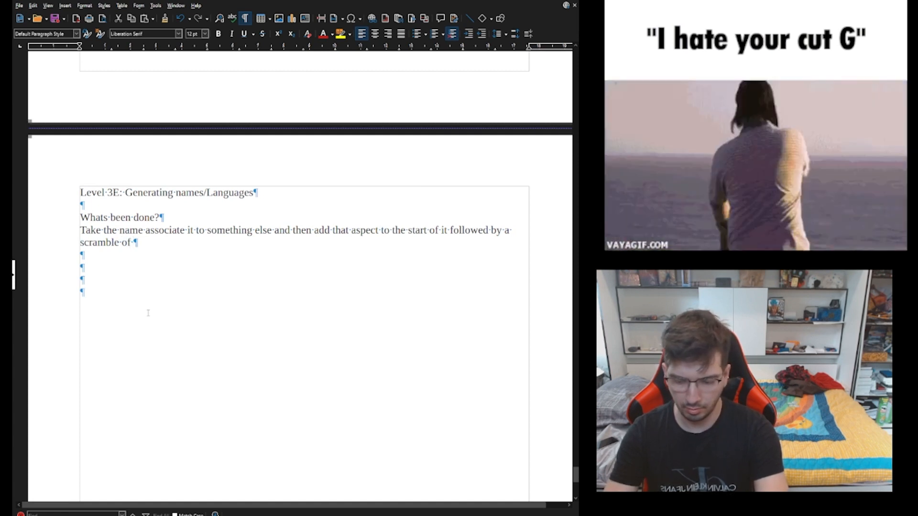
{"action": "type", "text": "various"}
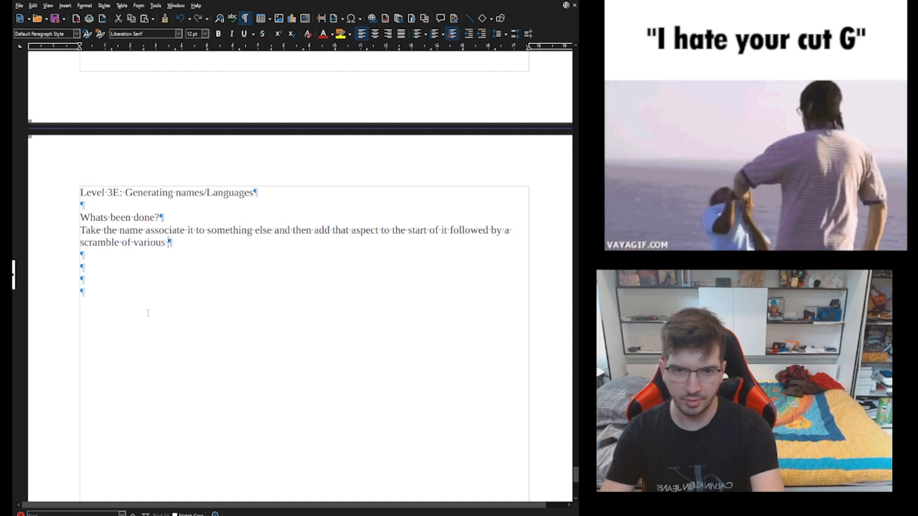
{"action": "type", "text": "objects."}
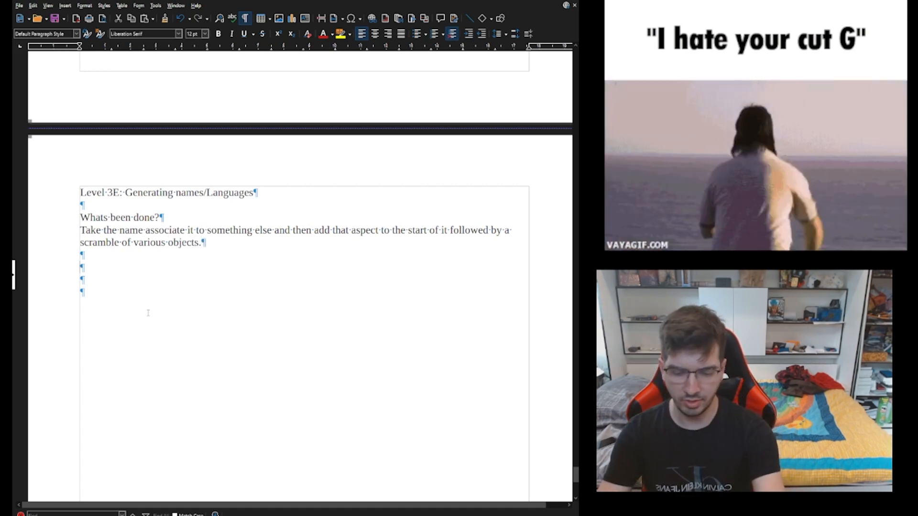
Write 'Taking a name scrambling it and adding in another aspect of it.'
{"action": "type", "text": "Tka"}
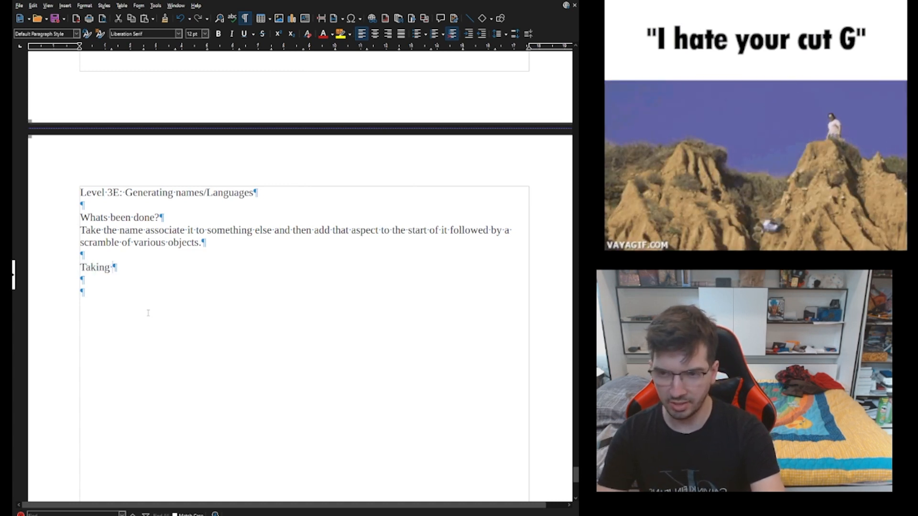
{"action": "type", "text": "a name"}
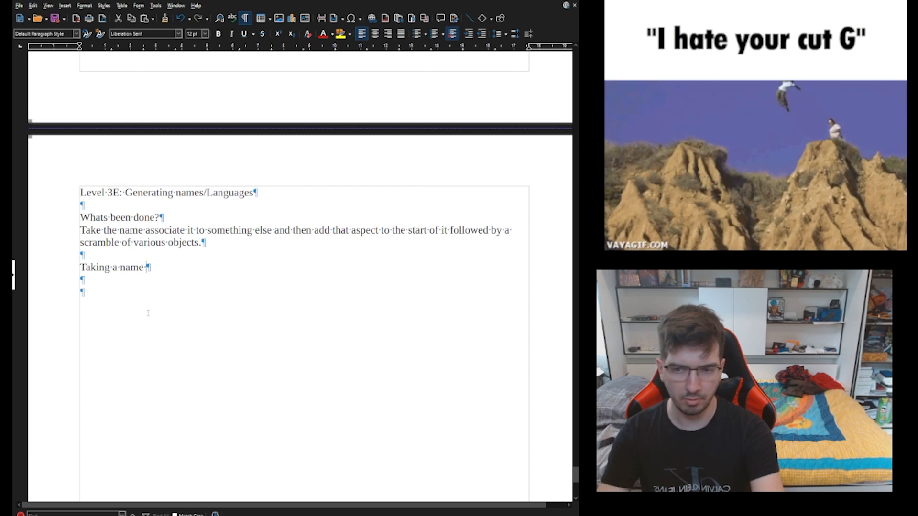
{"action": "type", "text": "scramble"}
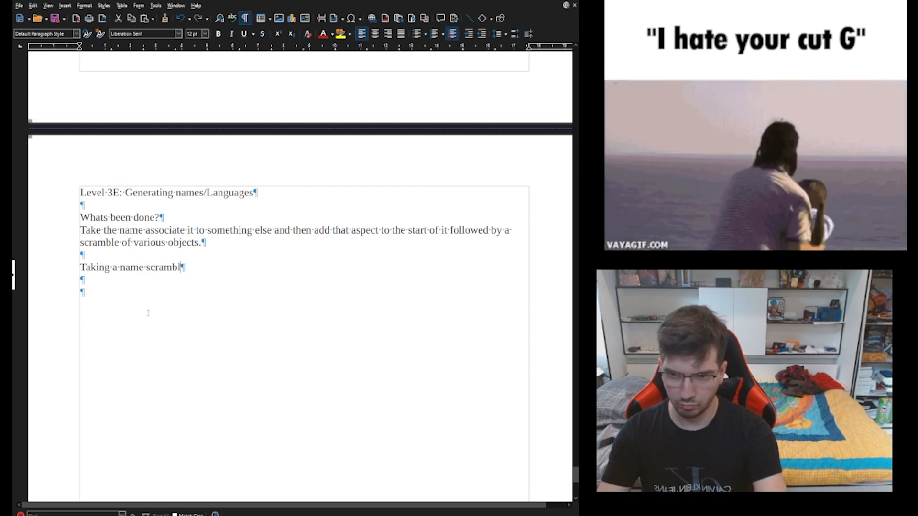
{"action": "type", "text": "ing it and"}
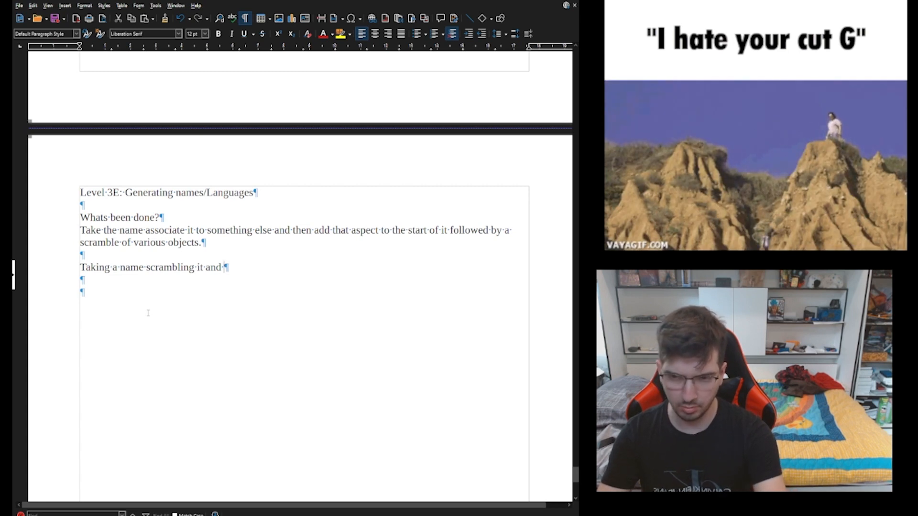
{"action": "type", "text": "giving it another"}
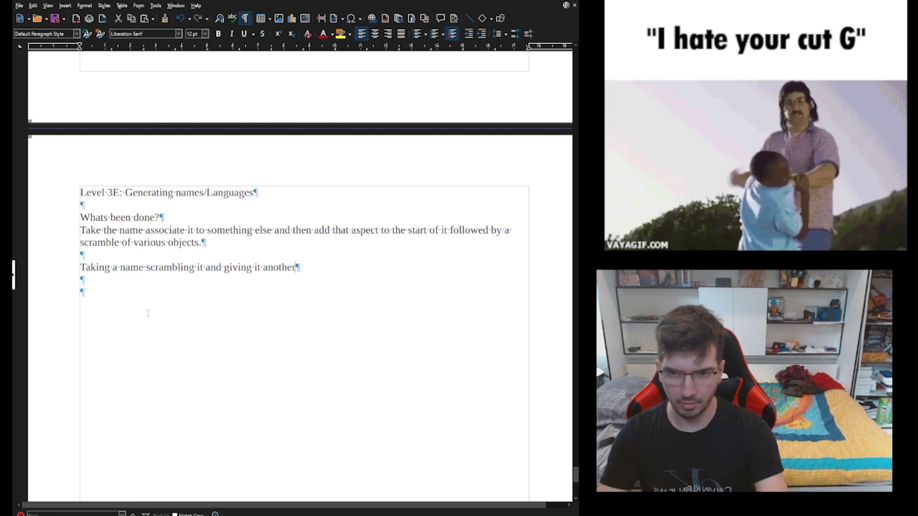
{"action": "key", "text": "BackSpace"}
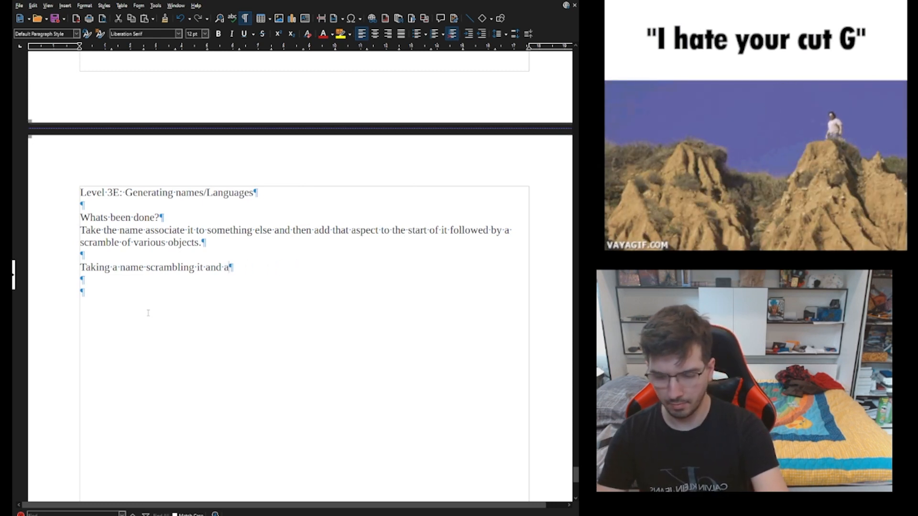
{"action": "type", "text": "dding something"}
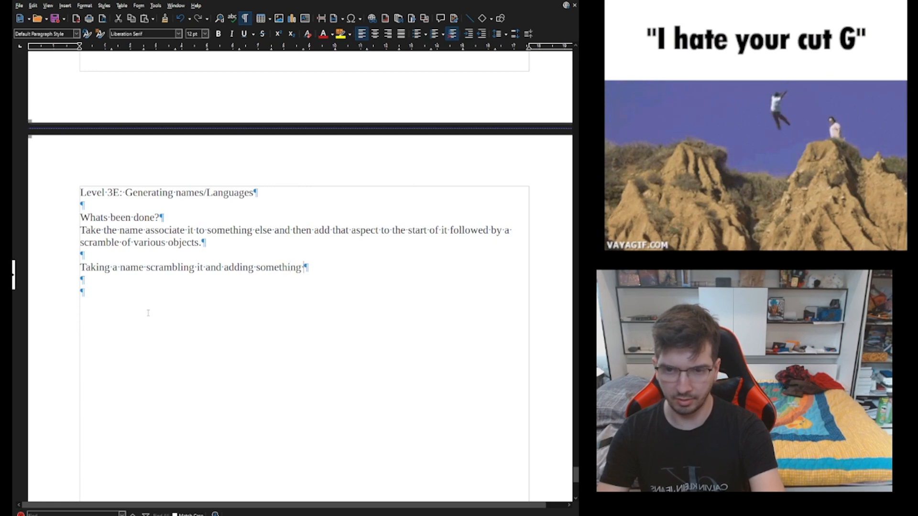
{"action": "key", "text": "BackSpace"}
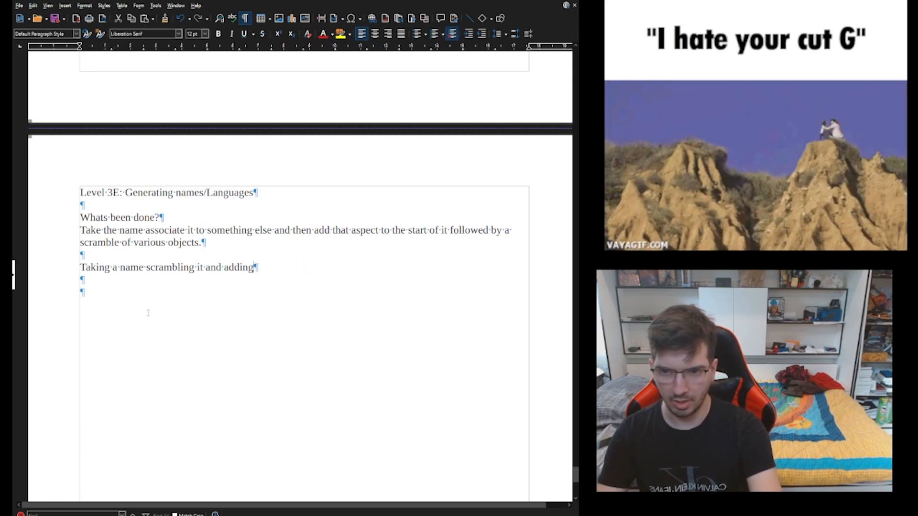
{"action": "type", "text": "in another aspect of it."}
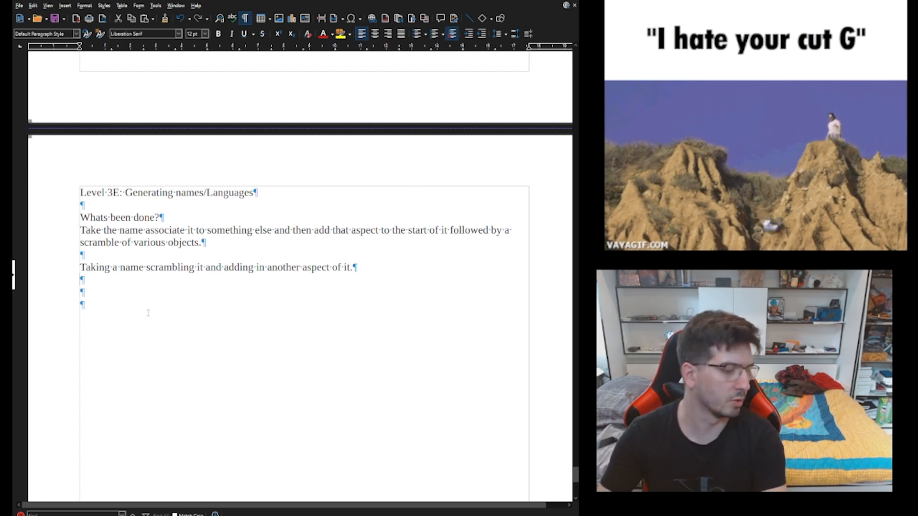
Add the scrambled example name 'Alzend Dirnkaller'
{"action": "type", "text": "A"}
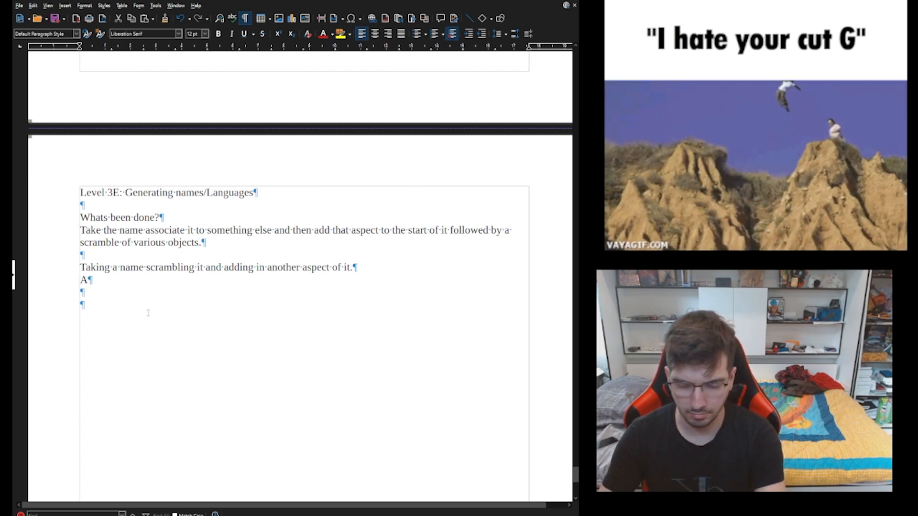
{"action": "type", "text": "l"}
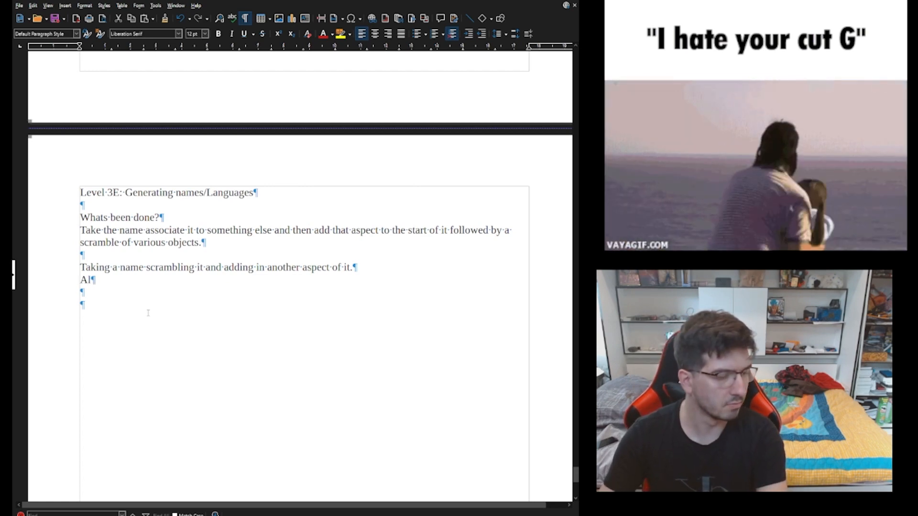
{"action": "type", "text": "zen"}
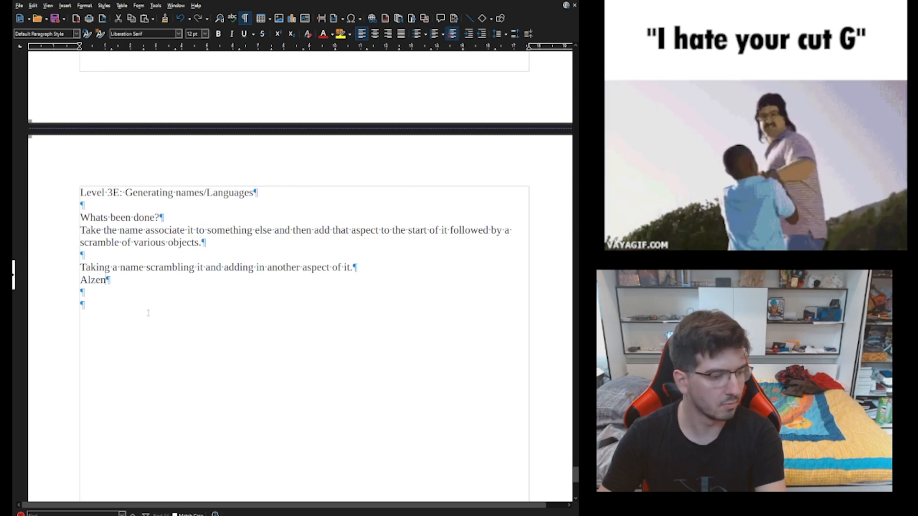
{"action": "type", "text": "d D"}
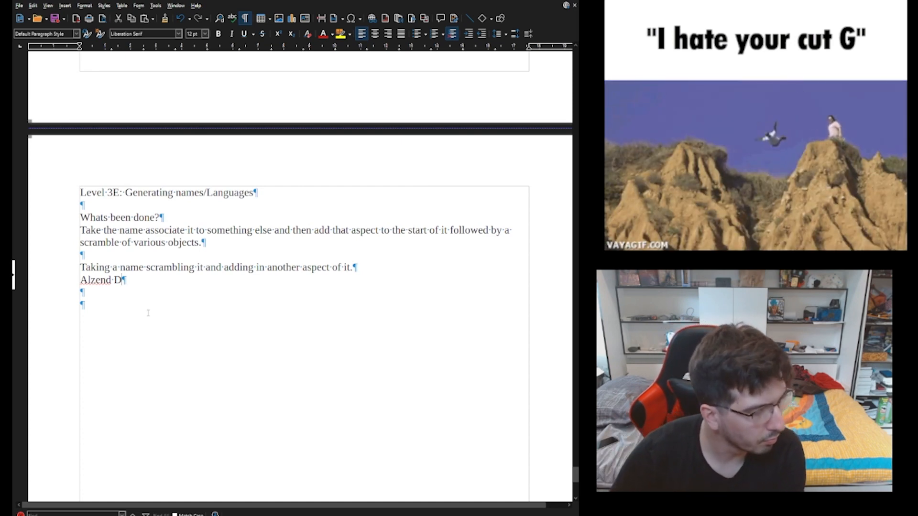
{"action": "type", "text": "i"}
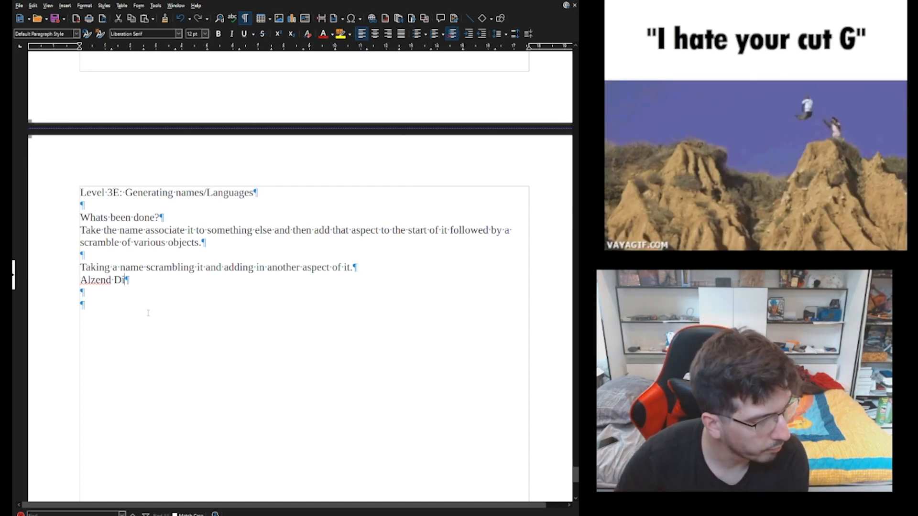
{"action": "type", "text": "rn"}
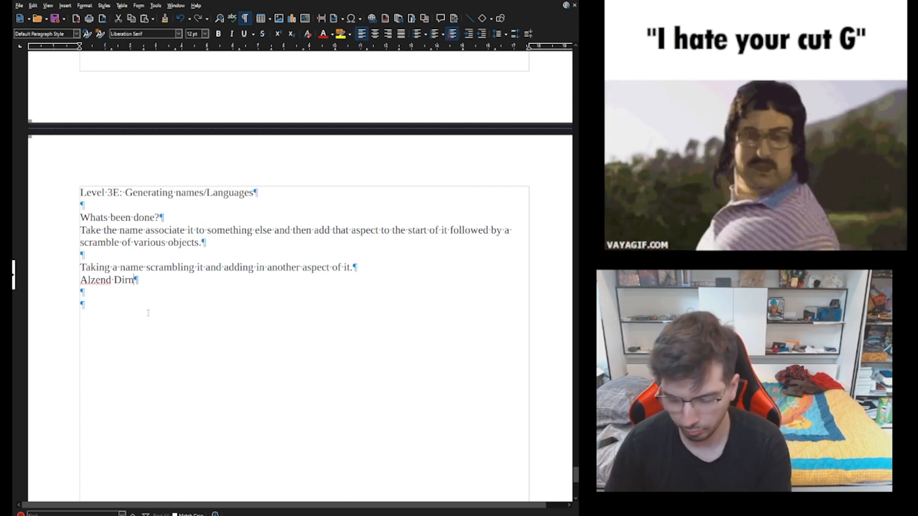
{"action": "type", "text": "kaller"}
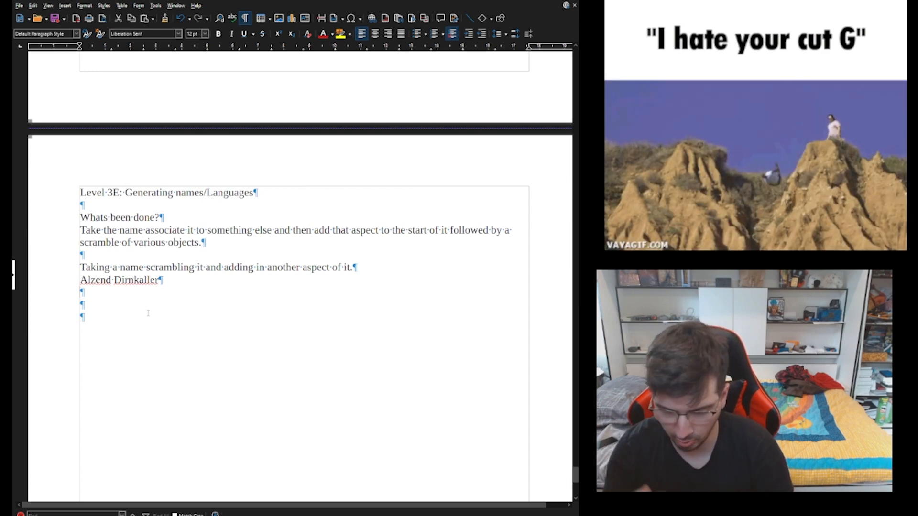
Add 'Spyro – Ryosp Egueal' and start a 'Kitsune' example line
{"action": "type", "text": "Spyro -"}
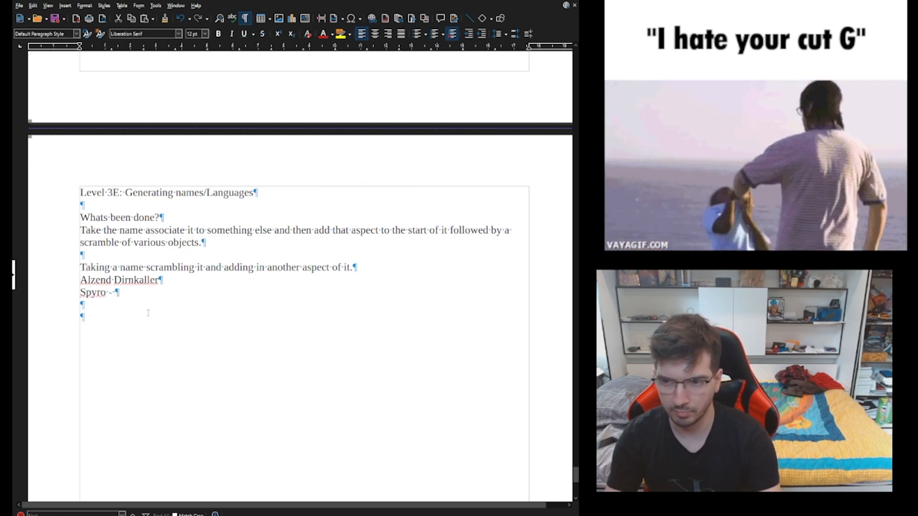
{"action": "type", "text": "R"}
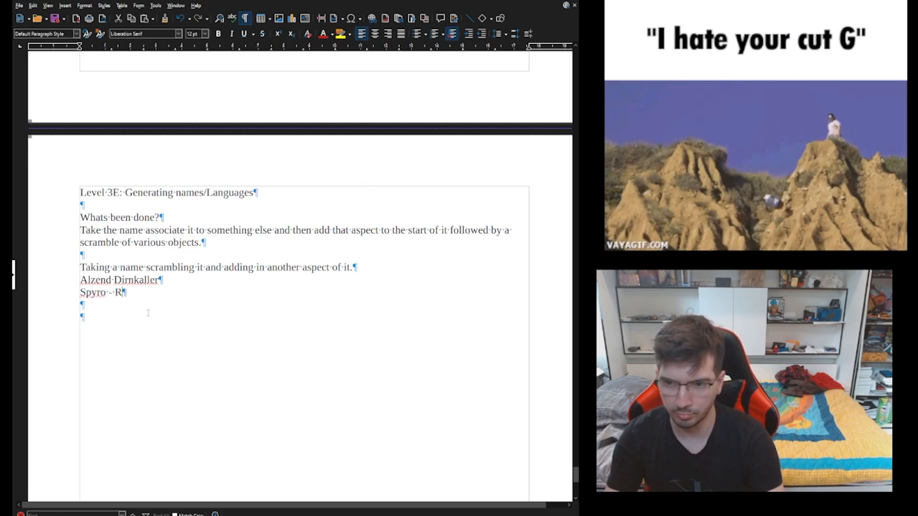
{"action": "type", "text": "yp"}
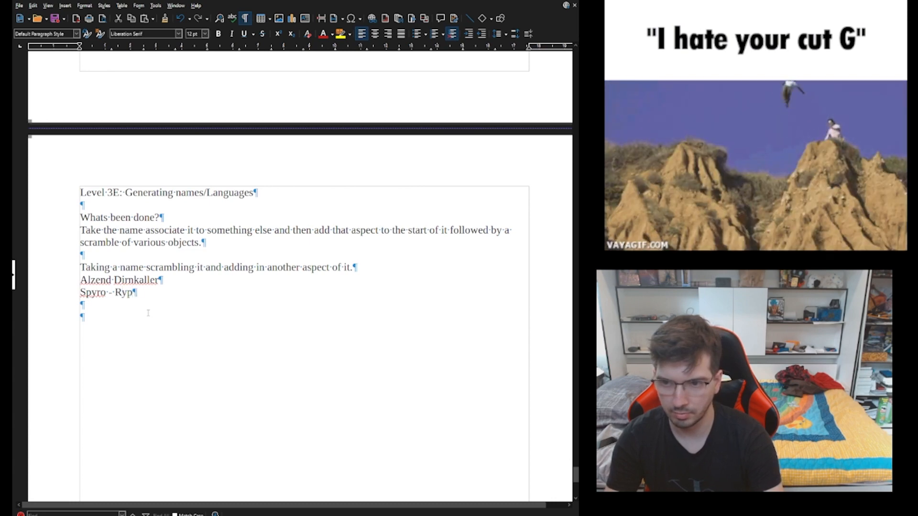
{"action": "type", "text": "s"}
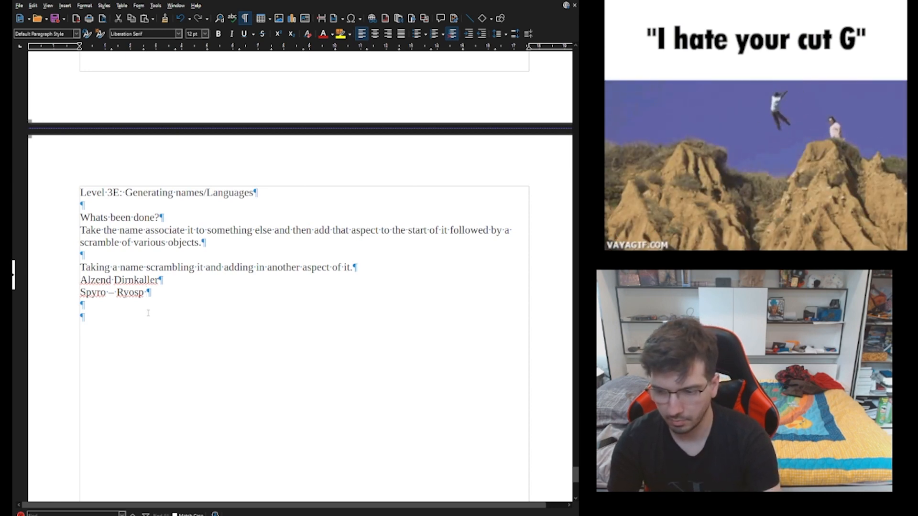
{"action": "type", "text": "E"}
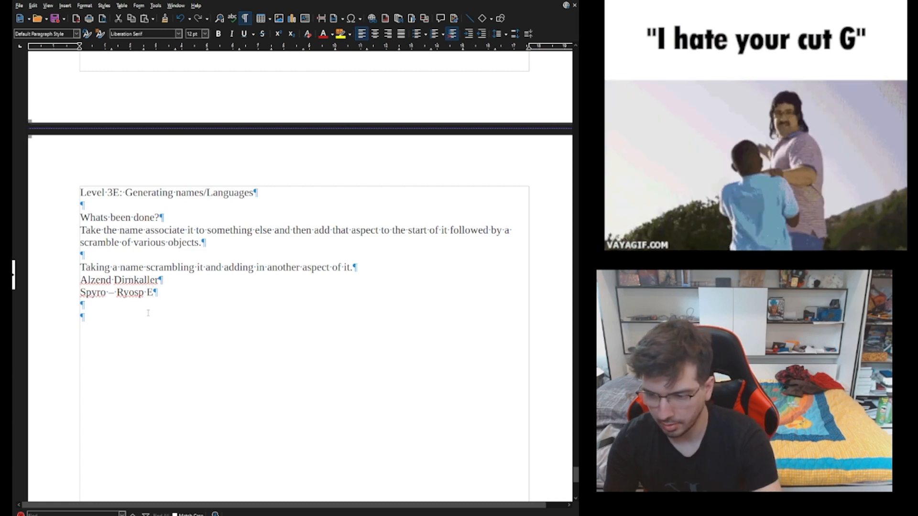
{"action": "type", "text": "gueal"}
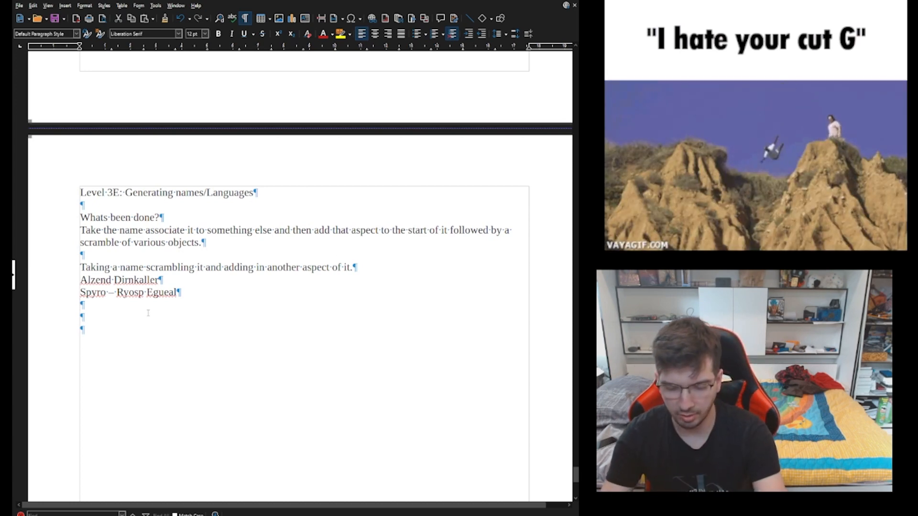
{"action": "type", "text": "Kitsy"}
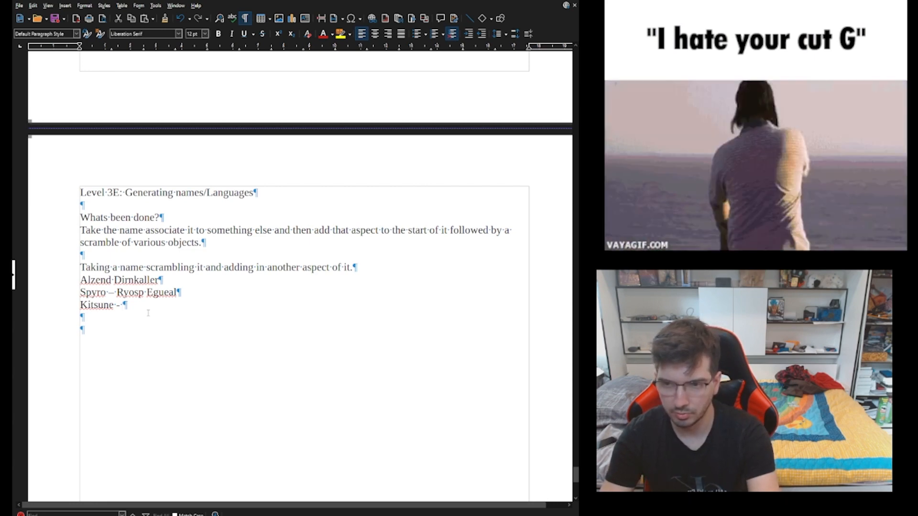
Complete 'Kitsune –' and its scramble 'Kistneu', removing a stray letter
{"action": "type", "text": "Suki"}
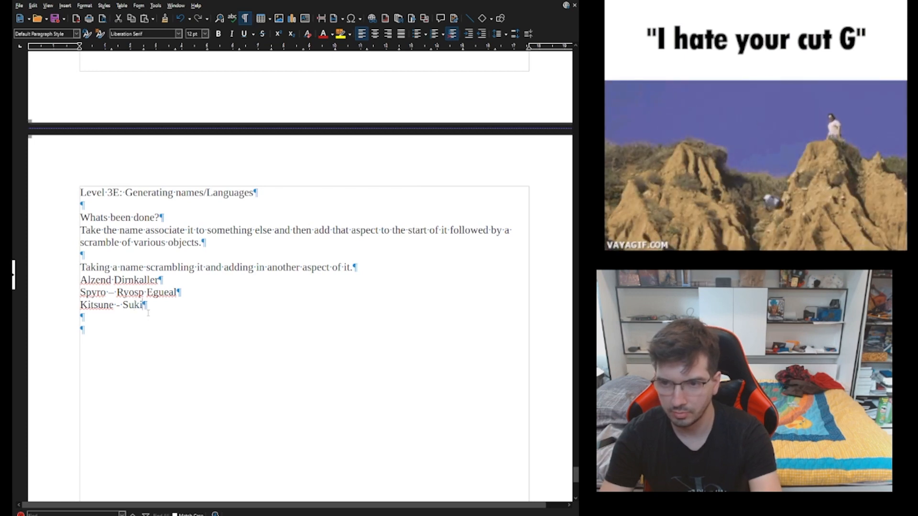
{"action": "type", "text": "tne"}
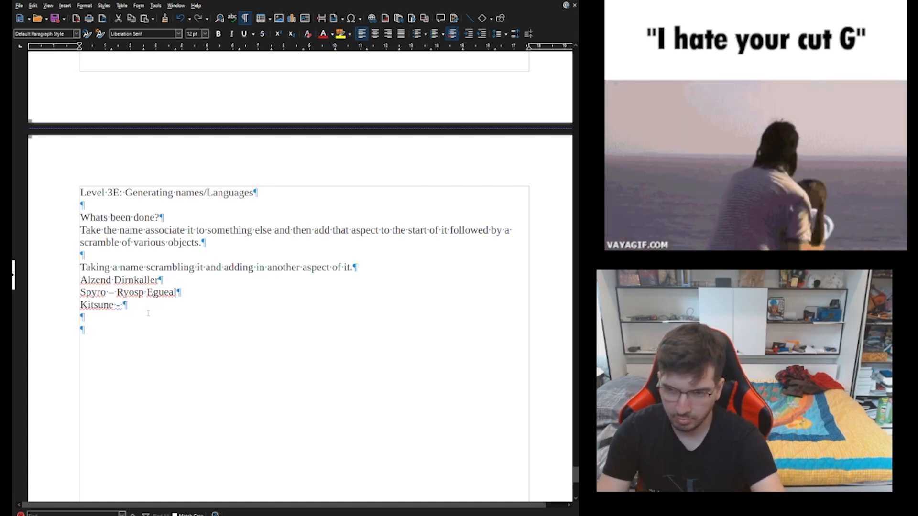
{"action": "type", "text": "Ku"}
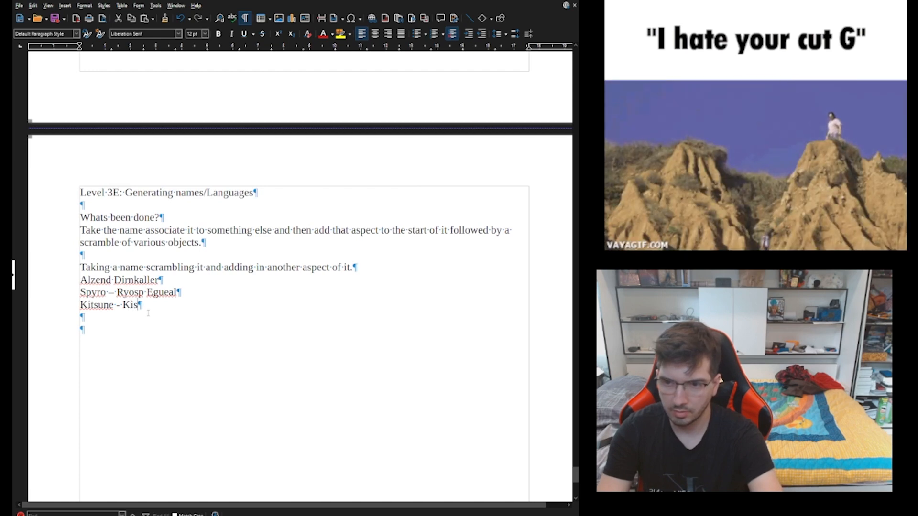
{"action": "type", "text": "t"}
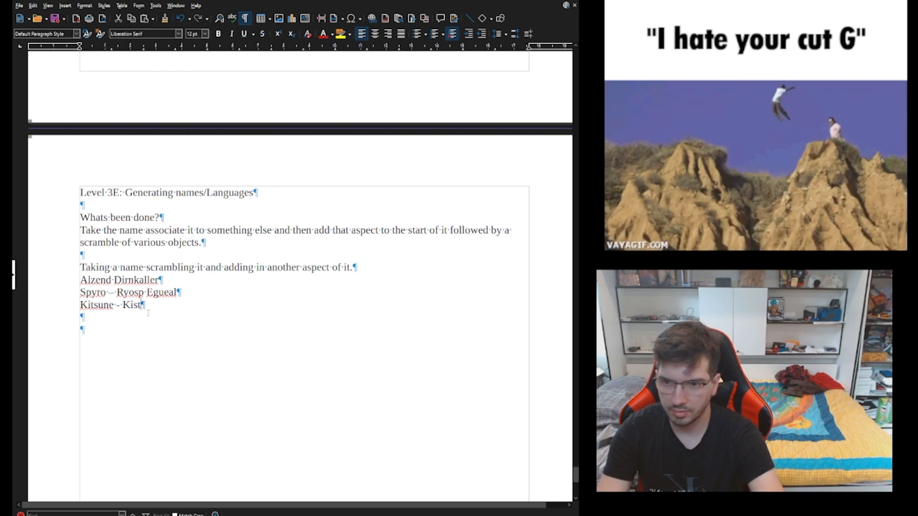
{"action": "type", "text": "neu"}
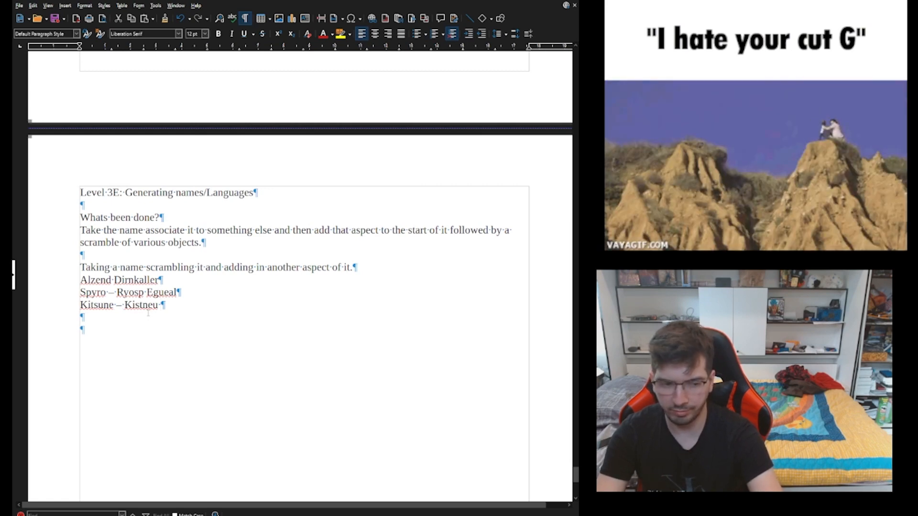
{"action": "type", "text": "D"}
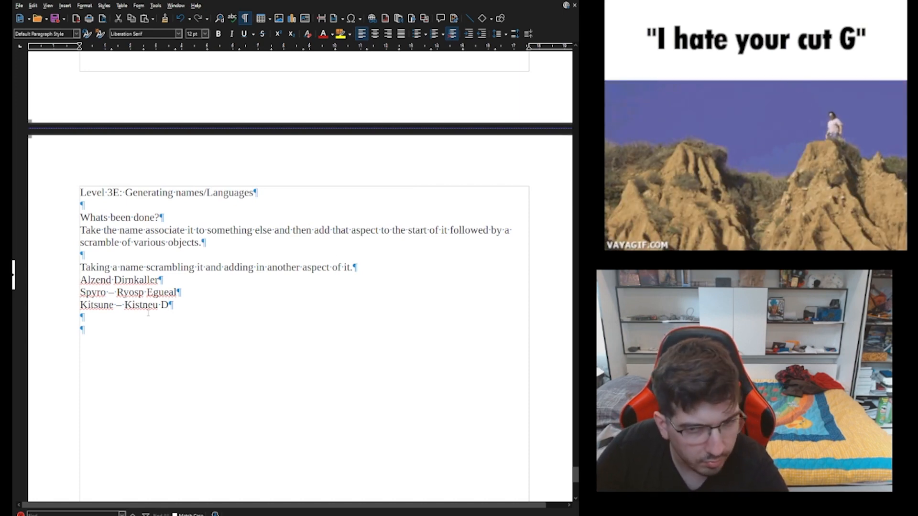
{"action": "key", "text": "BackSpace"}
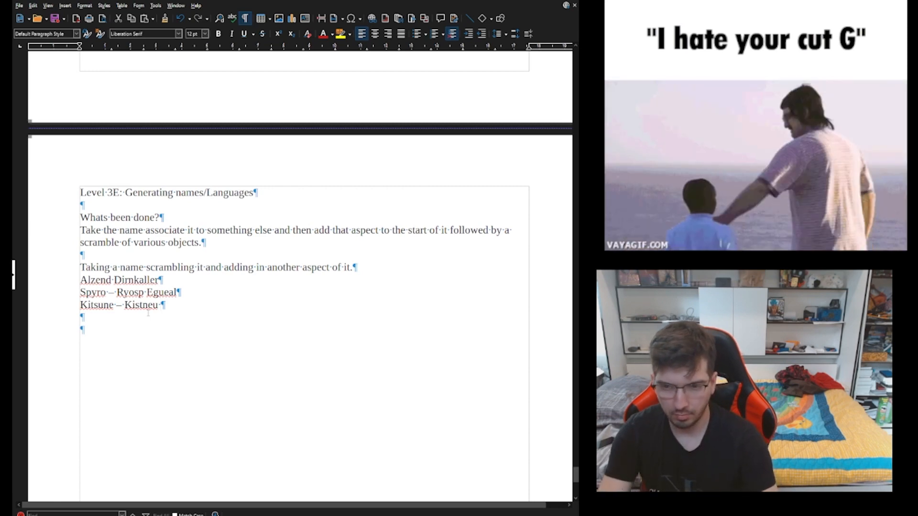
Add the scrambled word 'Oyns' with an H marker after Kistneu
{"action": "type", "text": "La"}
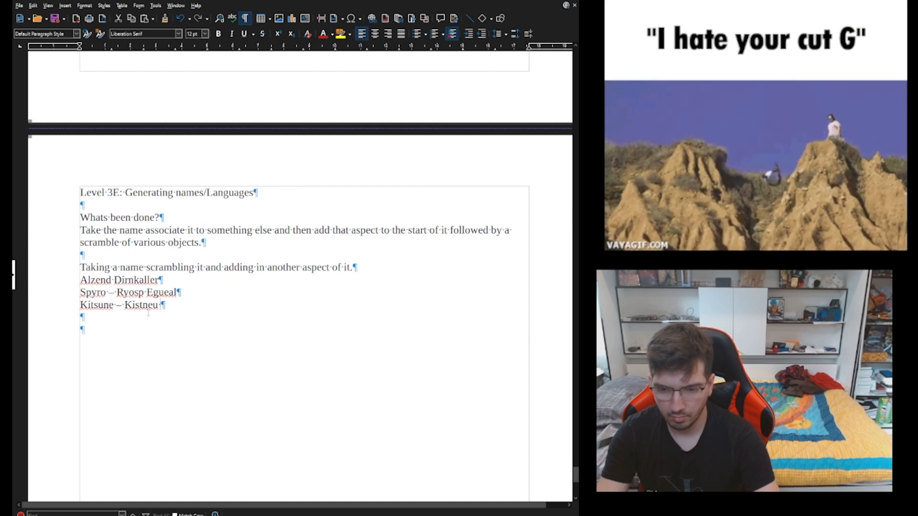
{"action": "type", "text": "Coins"}
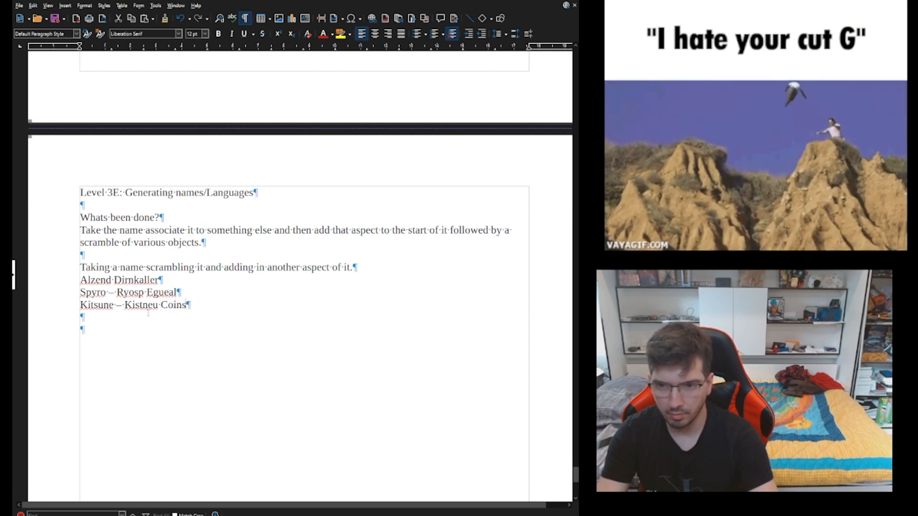
{"action": "key", "text": "Backspace"}
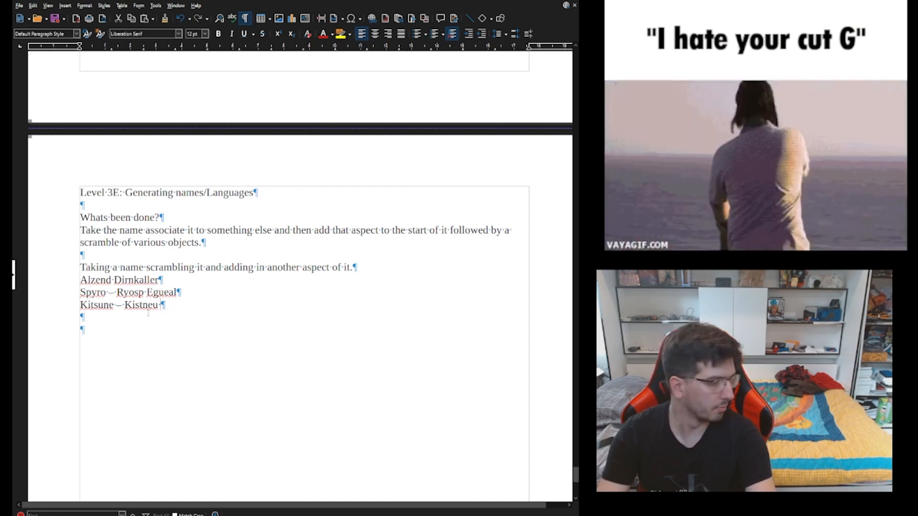
{"action": "type", "text": "S"}
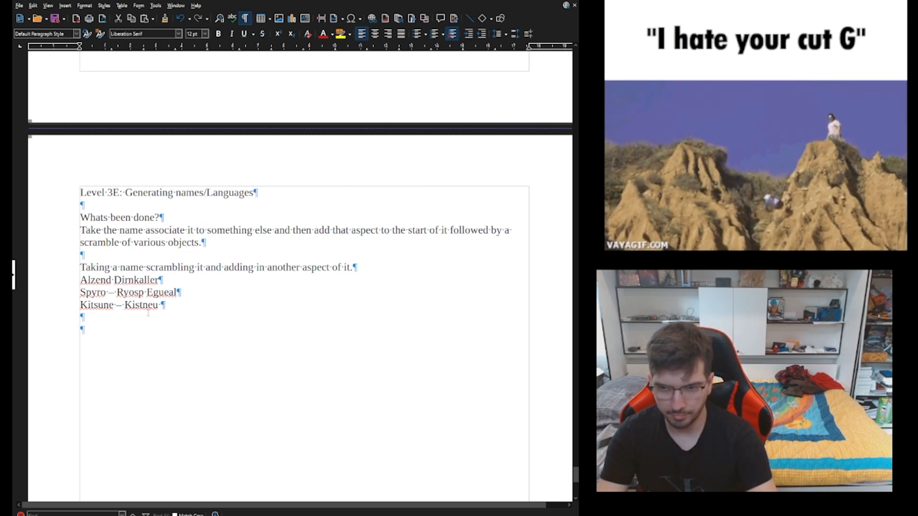
{"action": "type", "text": "Oyn"}
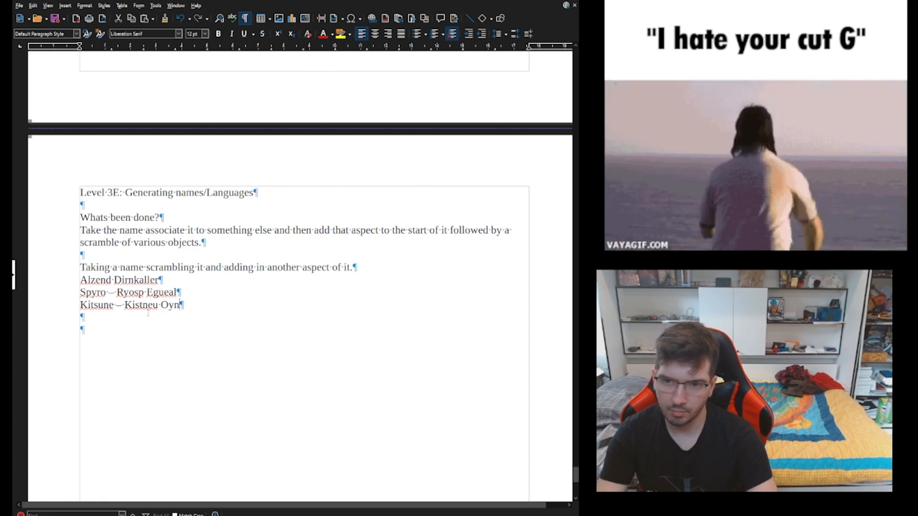
{"action": "type", "text": "s ("}
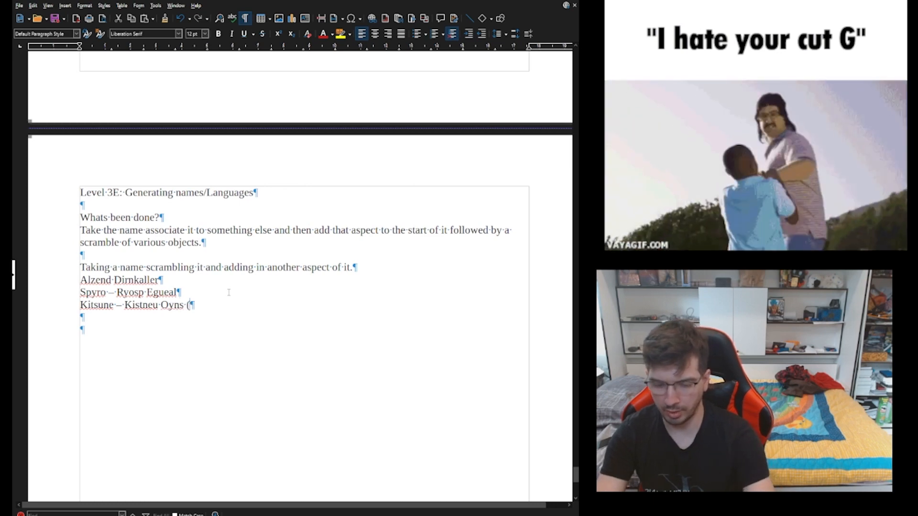
{"action": "type", "text": "H)"}
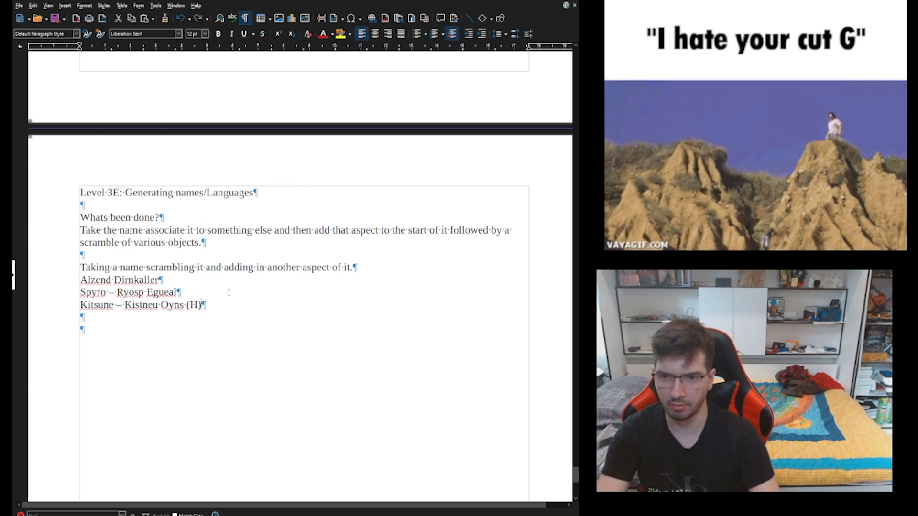
Correct the markers so the line reads 'Kitsune – Kistneu (H)Oyns(T)'
{"action": "double_click", "coordinate": [195, 305]}
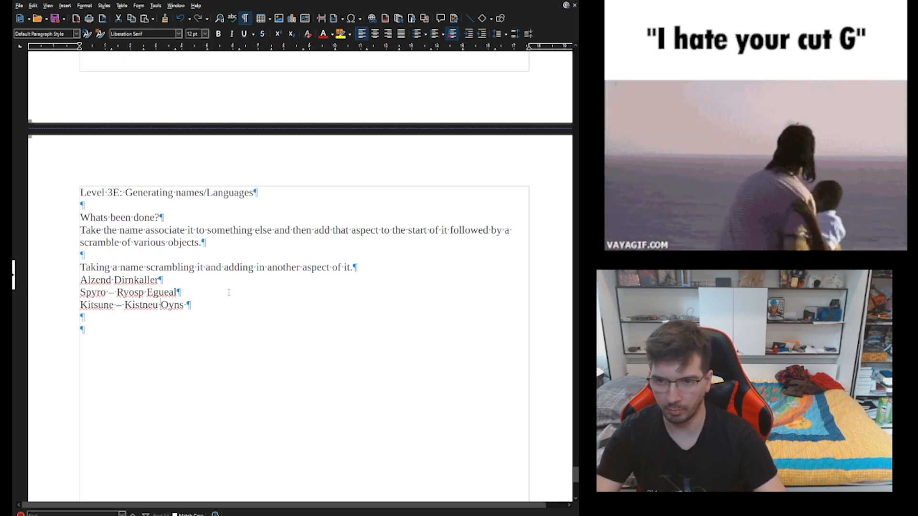
{"action": "type", "text": "(H)"}
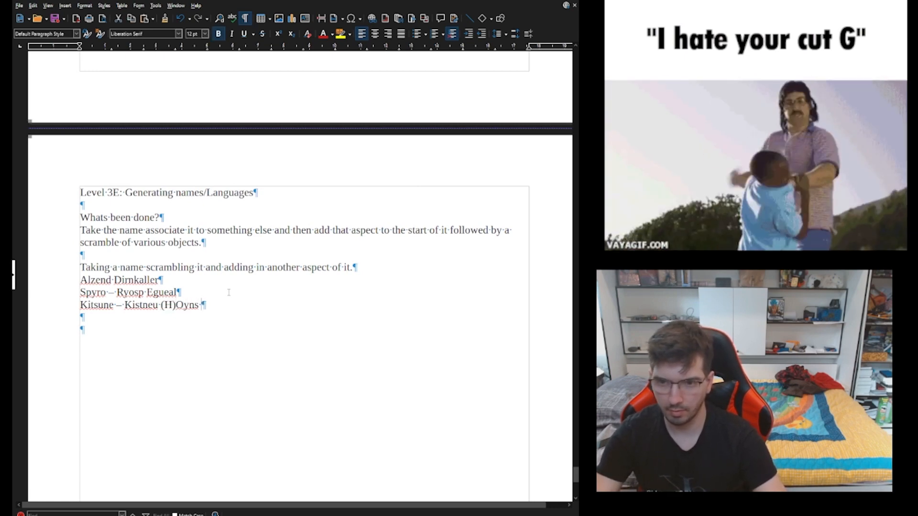
{"action": "type", "text": "(T)"}
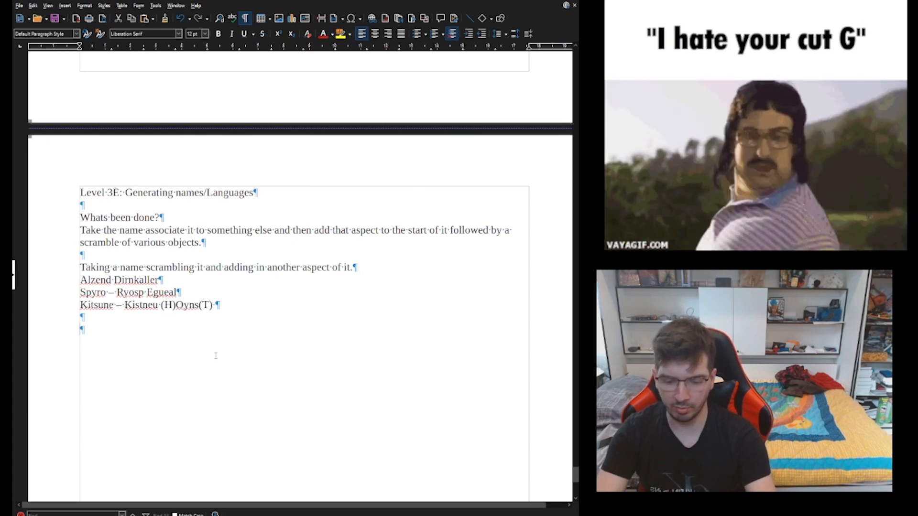
Add a '--' separator and the code lines VF, AE, AIRe, Au, X and Evs, then select the list
{"action": "type", "text": "--"}
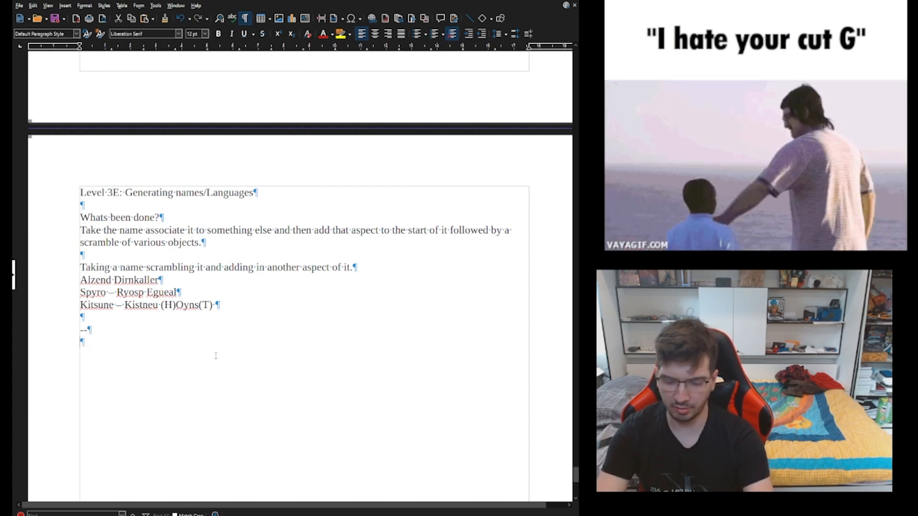
{"action": "type", "text": "Vf"}
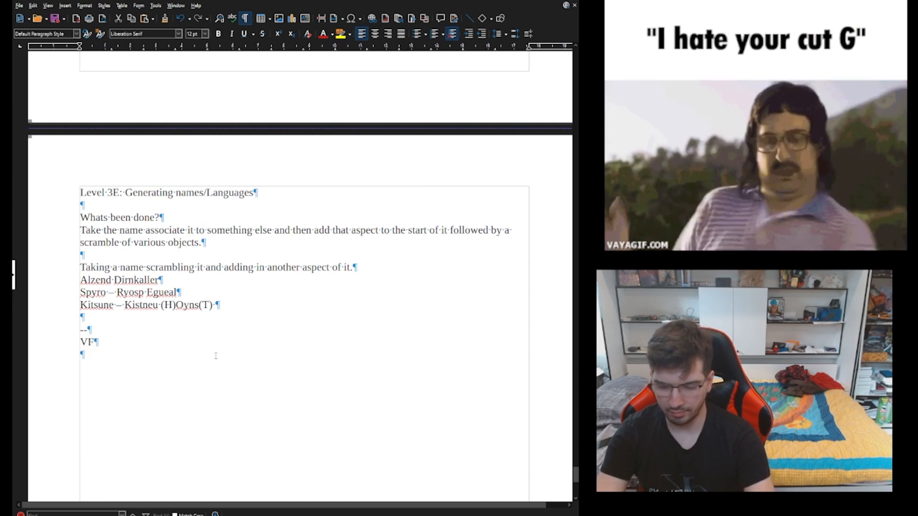
{"action": "type", "text": "AE"}
{"action": "type", "text": "AIRe"}
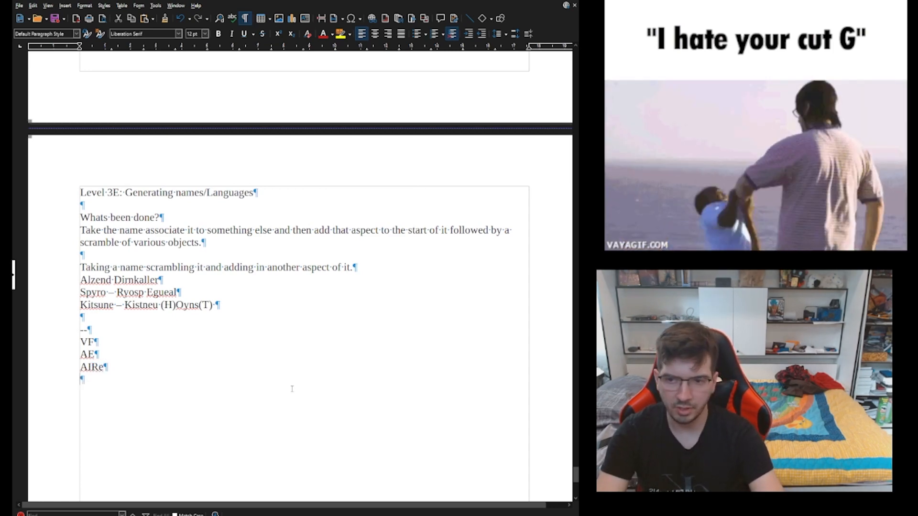
{"action": "type", "text": "Ao"}
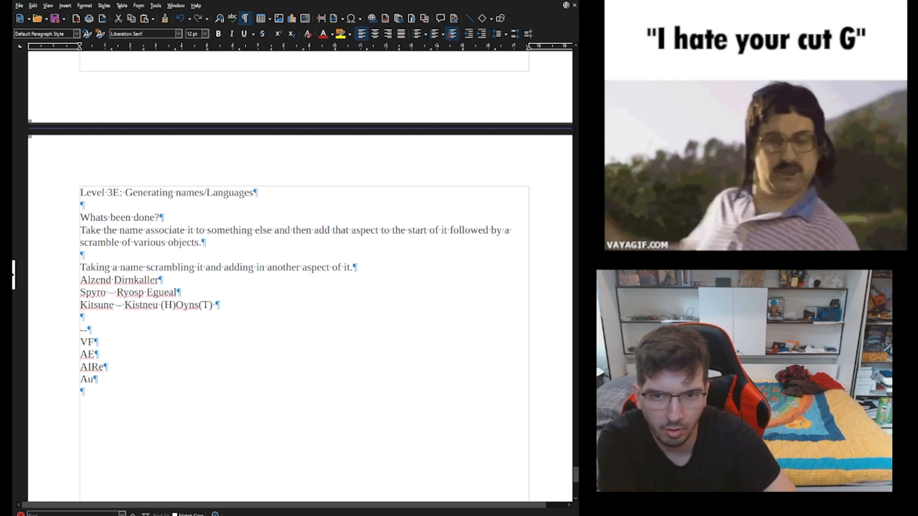
{"action": "type", "text": "X"}
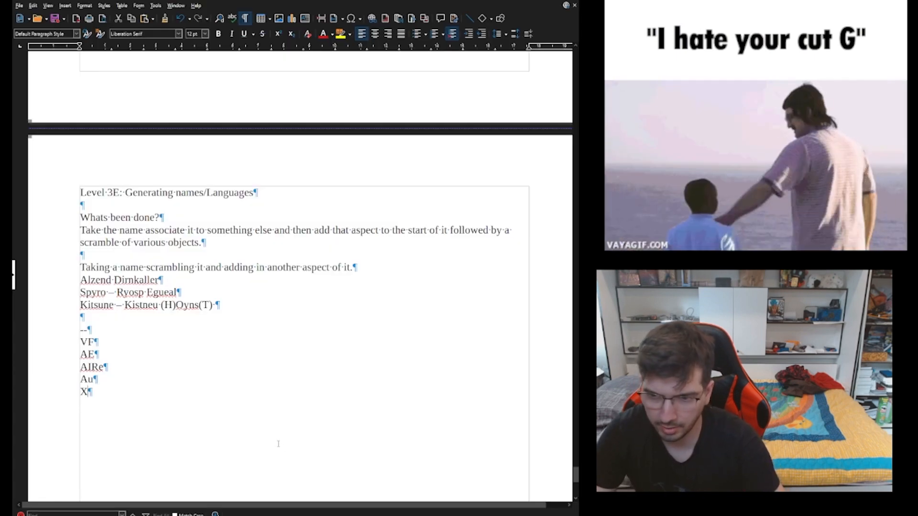
{"action": "type", "text": "Vfs"}
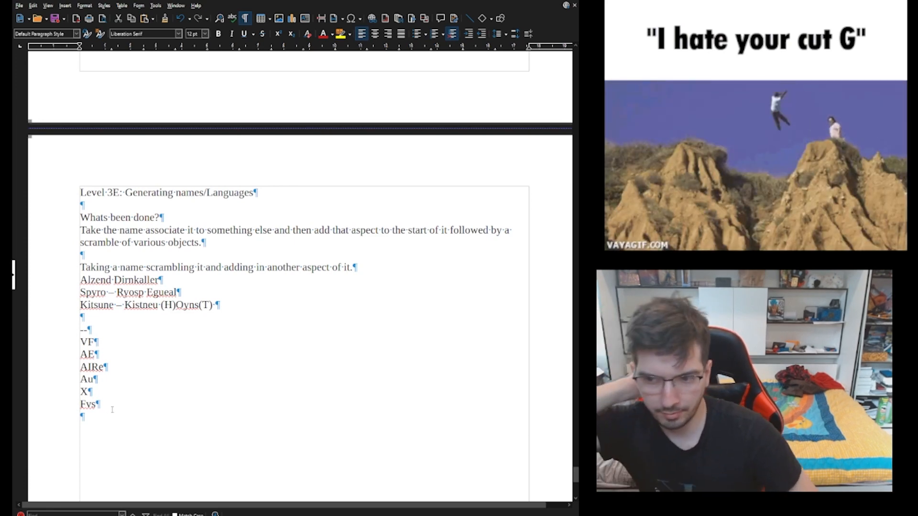
{"action": "left_click_drag", "start_coordinate": [81, 341], "coordinate": [99, 403]}
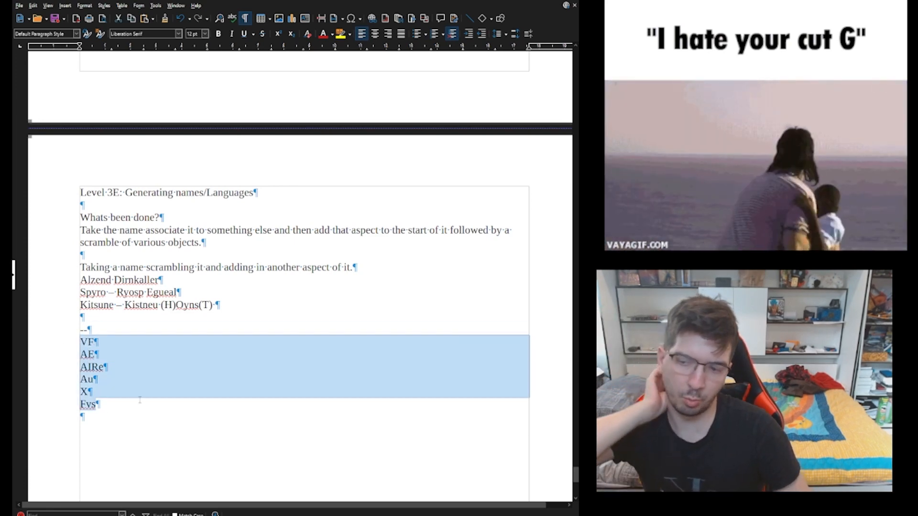
Write the first line about taking garbled mesh or anything for magic words
{"action": "left_click", "coordinate": [151, 409]}
{"action": "type", "text": "\\"}
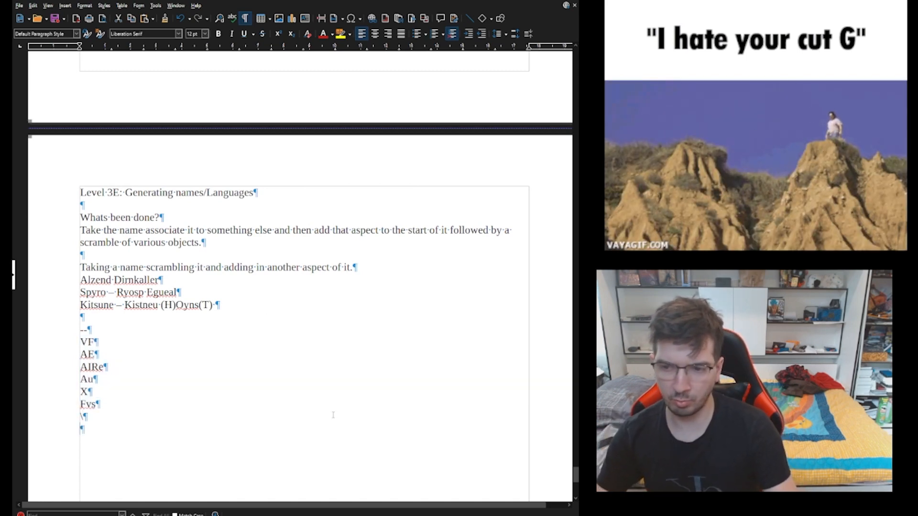
{"action": "type", "text": "Li"}
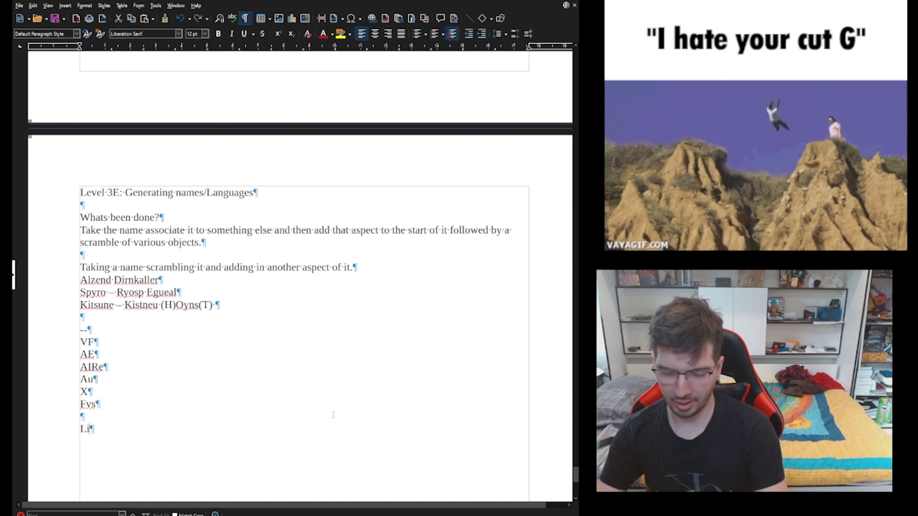
{"action": "type", "text": "terally m"}
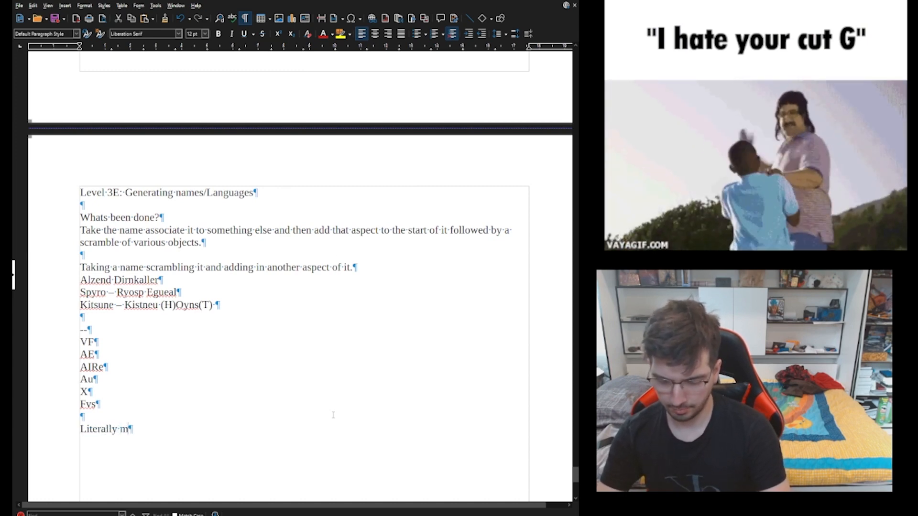
{"action": "type", "text": "ake it y"}
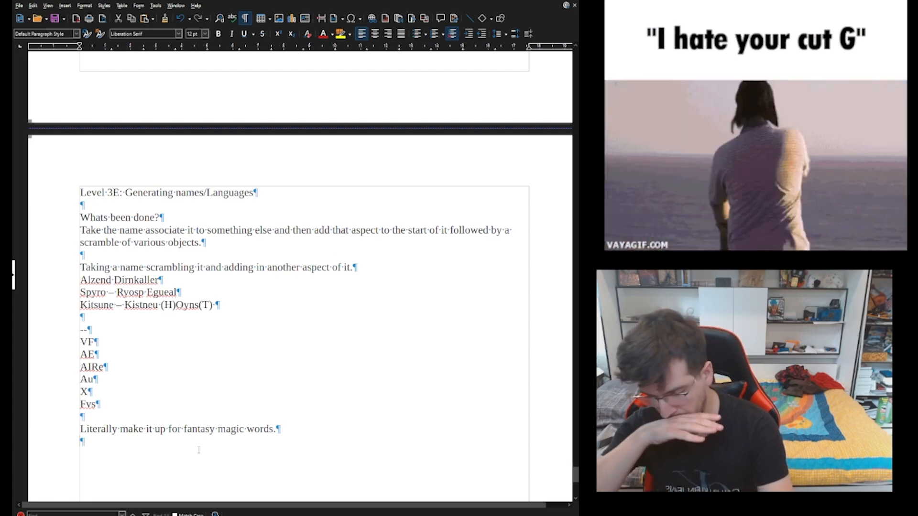
{"action": "type", "text": "Ab"}
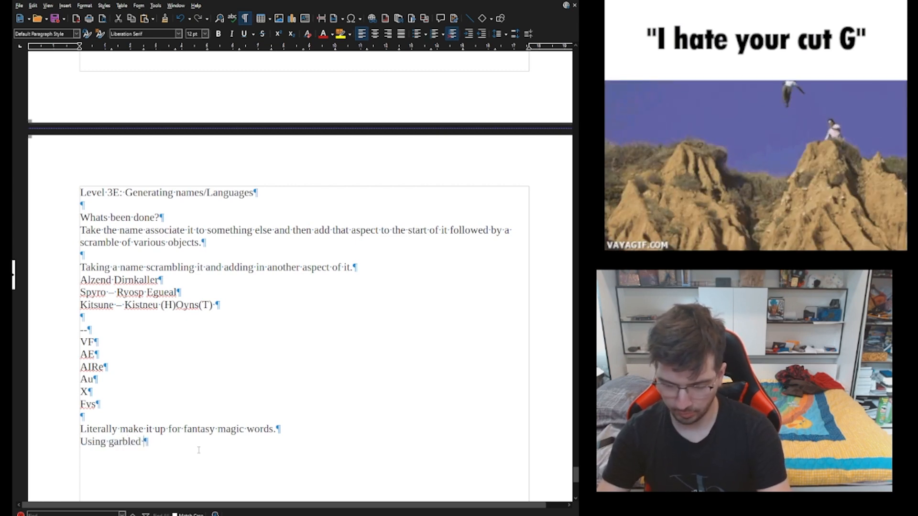
{"action": "type", "text": "mesh"}
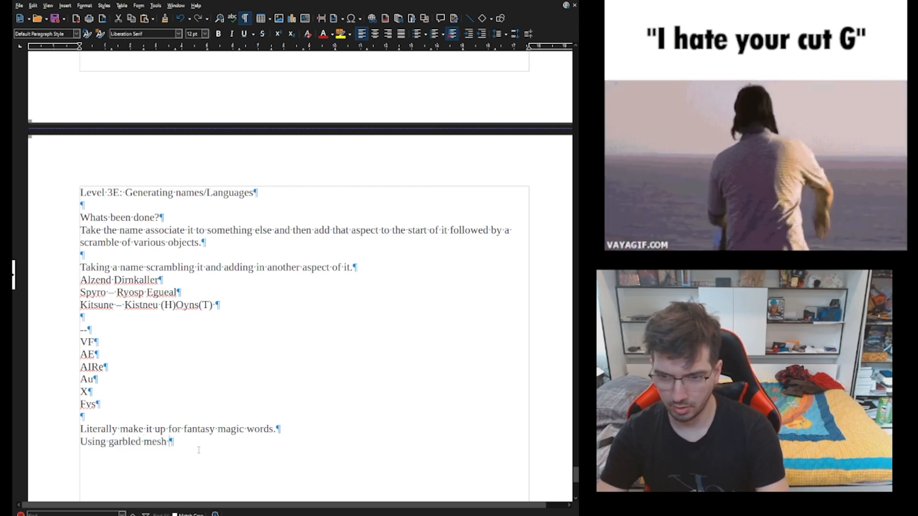
{"action": "type", "text": "or"}
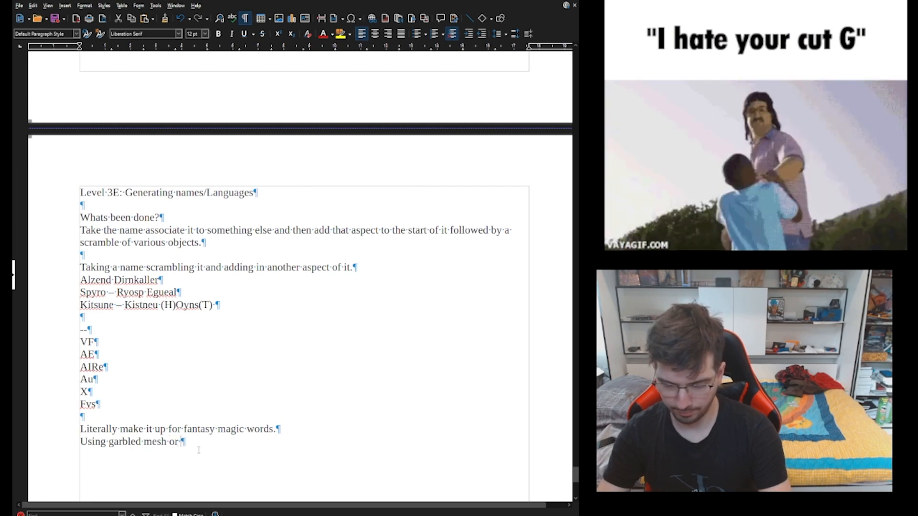
{"action": "type", "text": "a"}
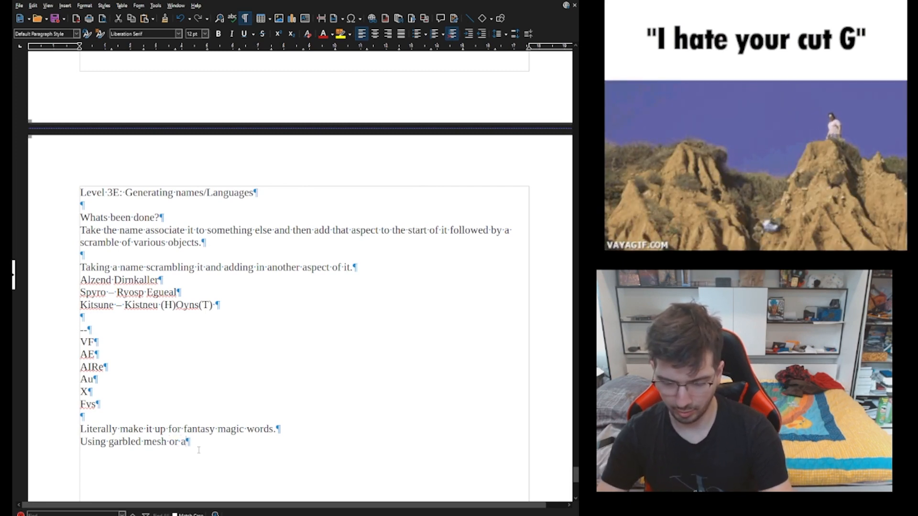
{"action": "type", "text": "nything"}
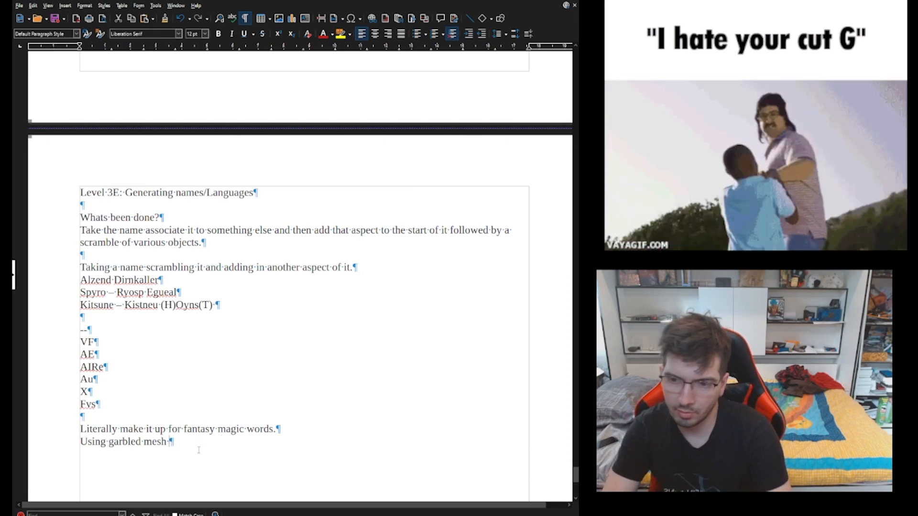
Add the second line: fantasy can literally just make magic words up
{"action": "type", "text": "can I"}
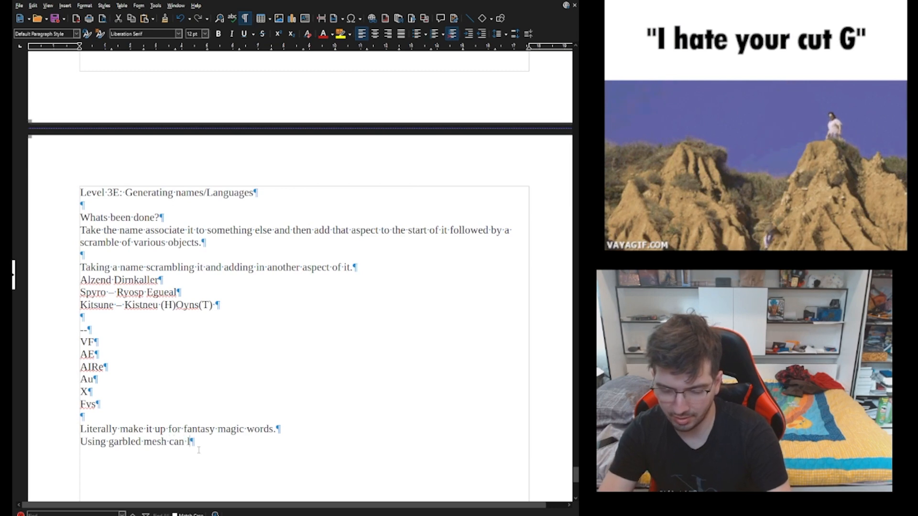
{"action": "type", "text": "iterally"}
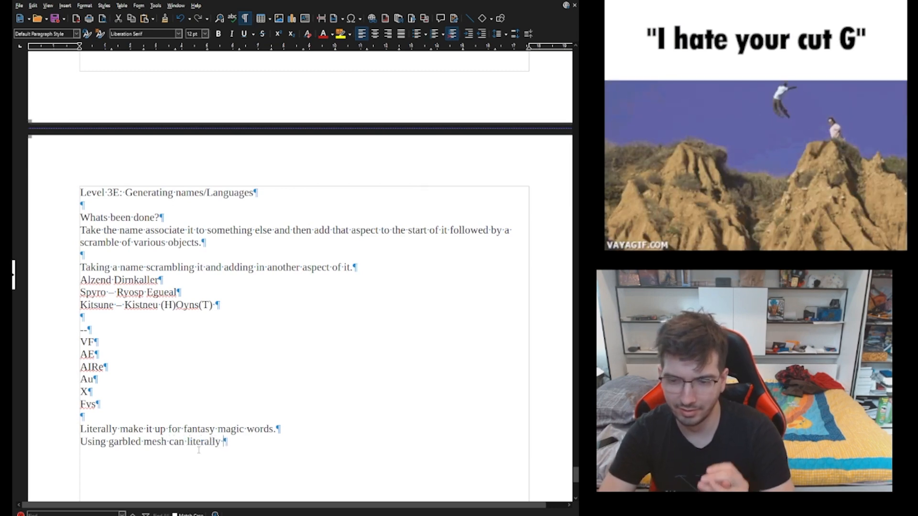
{"action": "type", "text": "just make"}
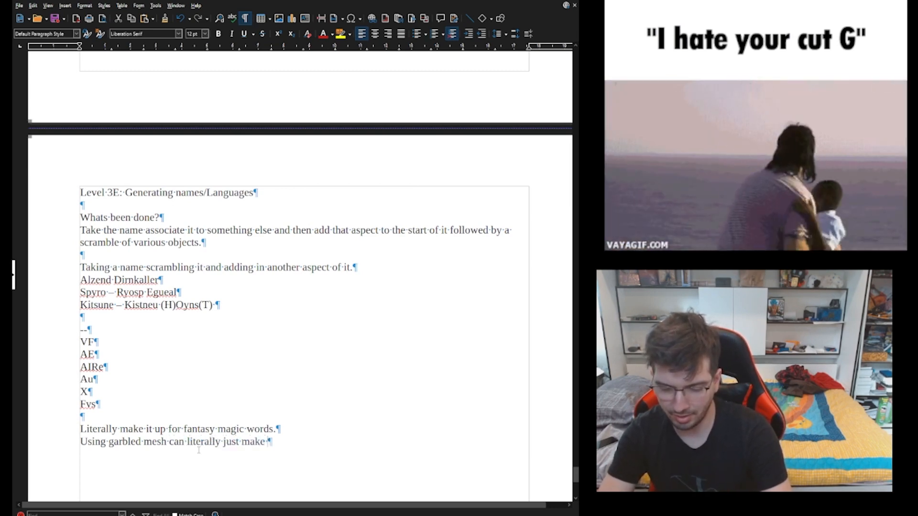
{"action": "type", "text": "magic words happen."}
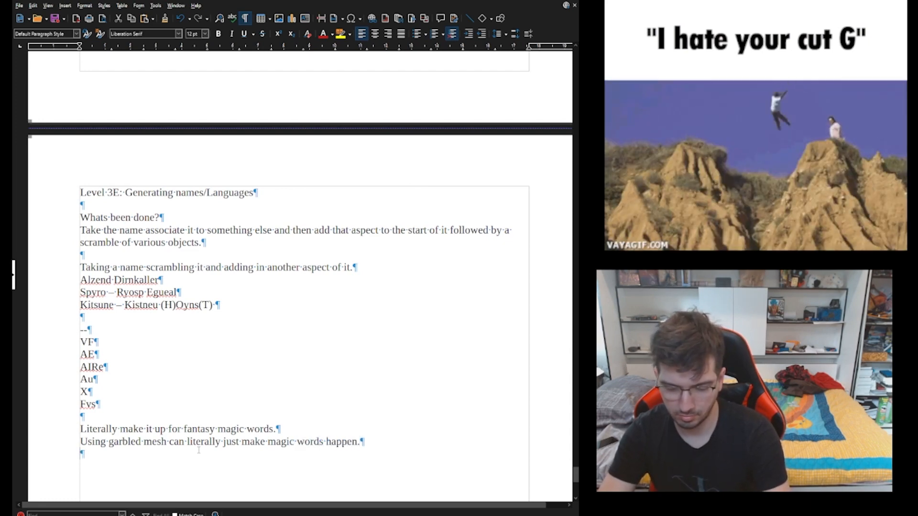
Write the gibberish example 'Ghalura gilaho nacklampitcullnbictumn'
{"action": "type", "text": "Ghal"}
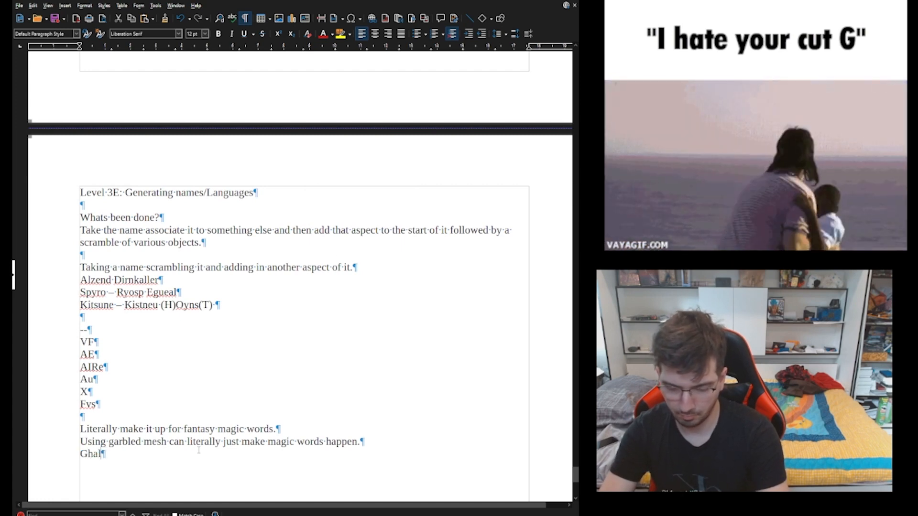
{"action": "type", "text": "ura gilaho nacklampit"}
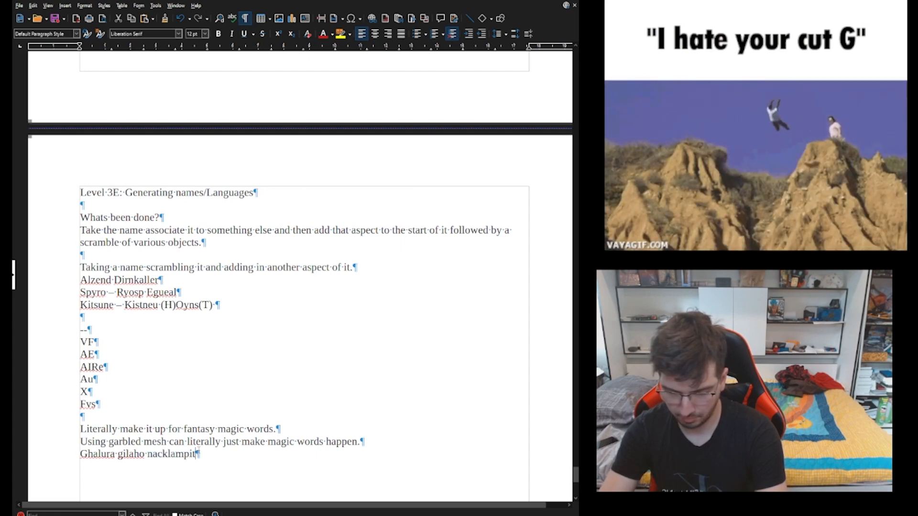
{"action": "type", "text": "cullnb"}
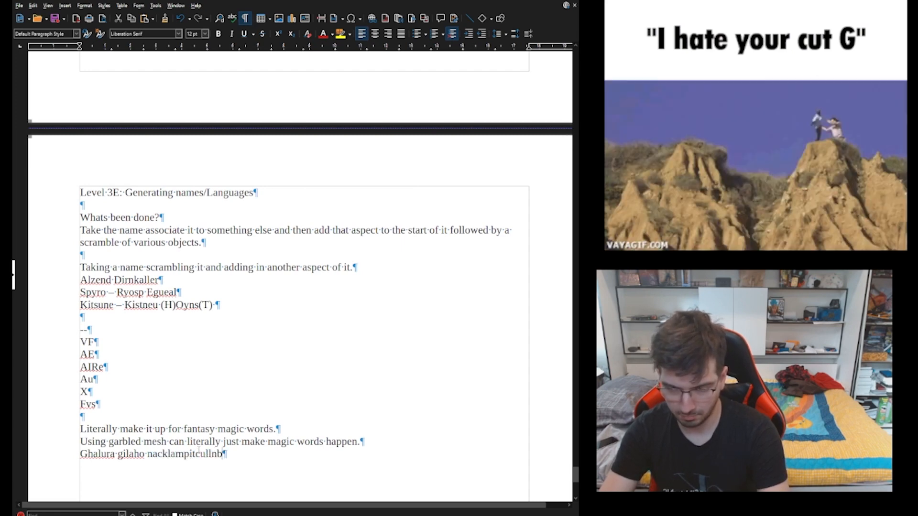
{"action": "type", "text": "icu"}
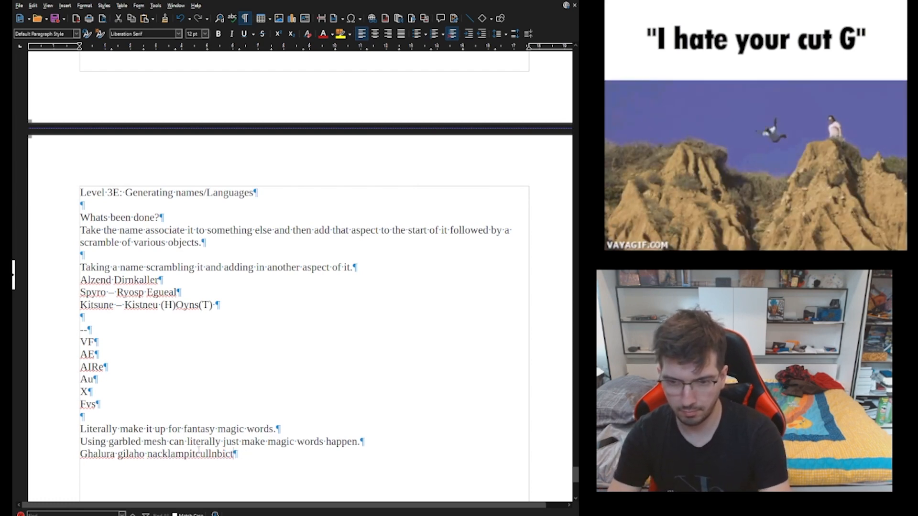
{"action": "type", "text": "umn"}
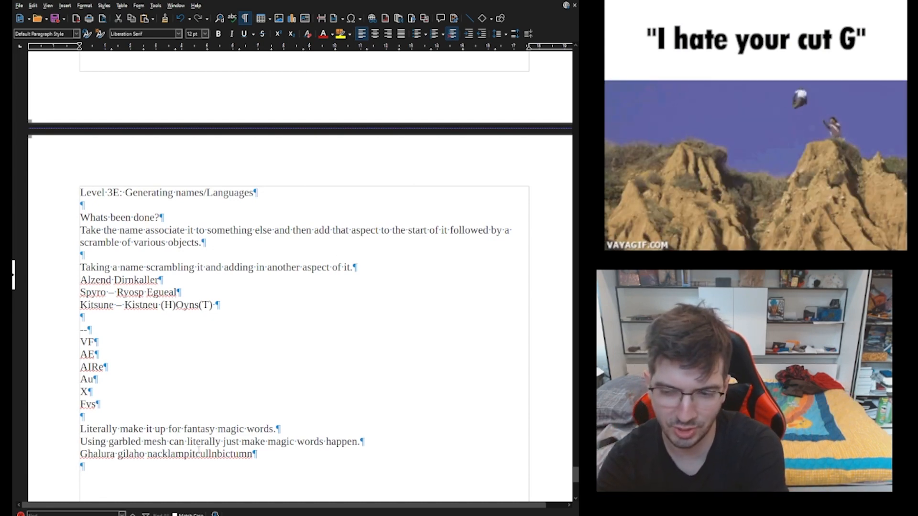
Write the second gibberish example 'Tyuk kjhiugffdras buvmsezrdndc ghsweabcgvead'
{"action": "type", "text": "tyuk.kjhgffdras bvmse"}
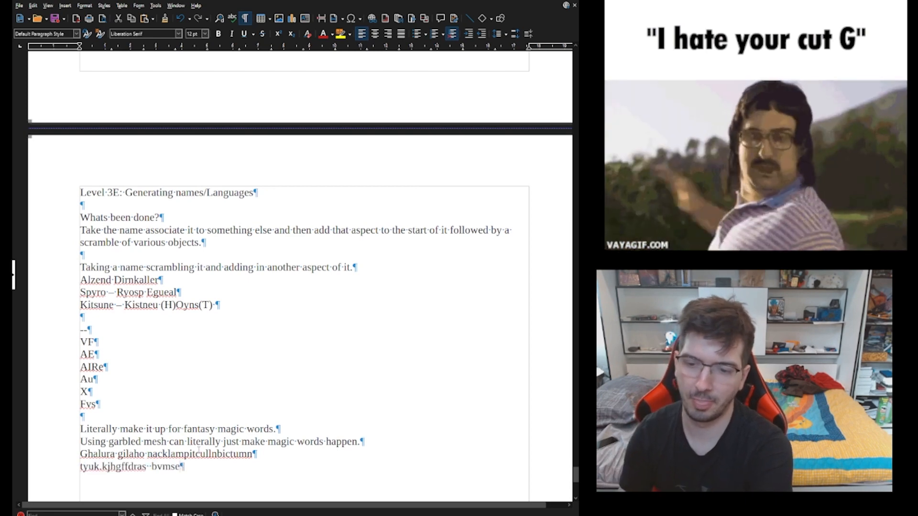
{"action": "type", "text": "zrdndcghbcgd"}
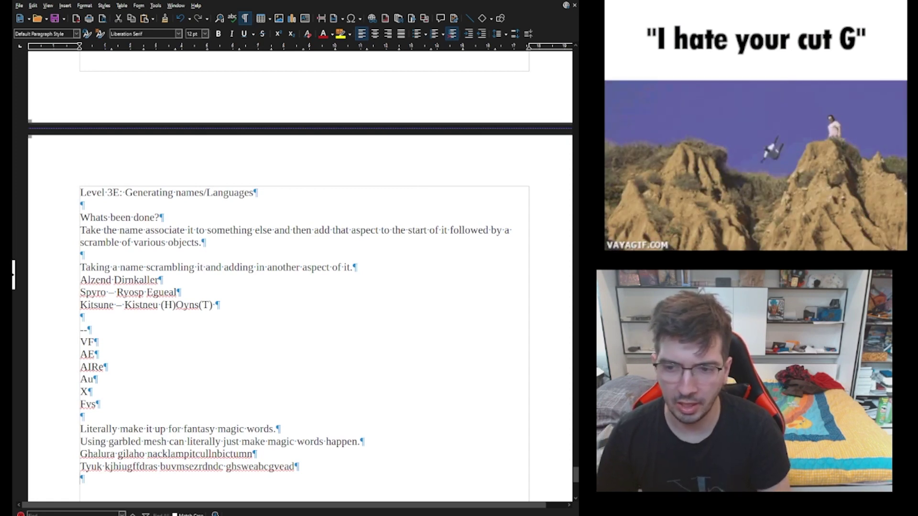
Add a '----' divider and a 'Science fiction:' heading below the gibberish lines
{"action": "scroll", "scroll_direction": "down", "scroll_amount": 3}
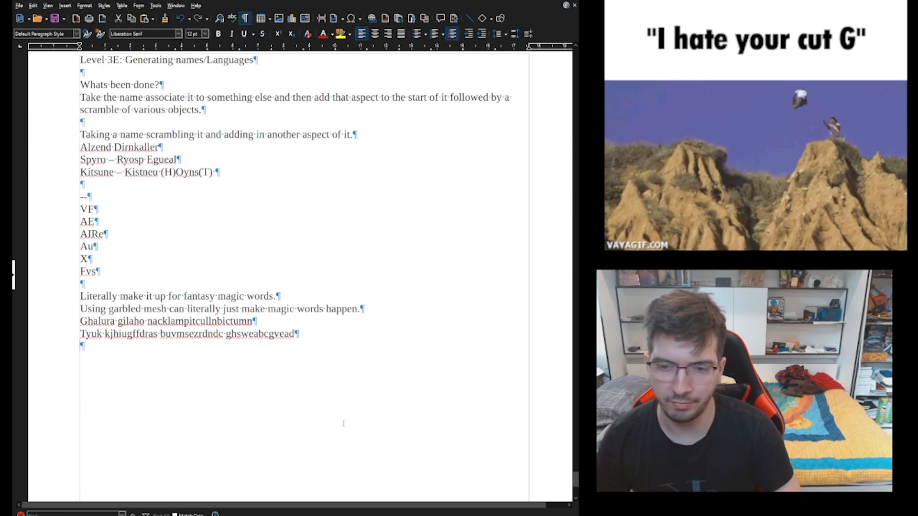
{"action": "type", "text": "----"}
{"action": "type", "text": "SW"}
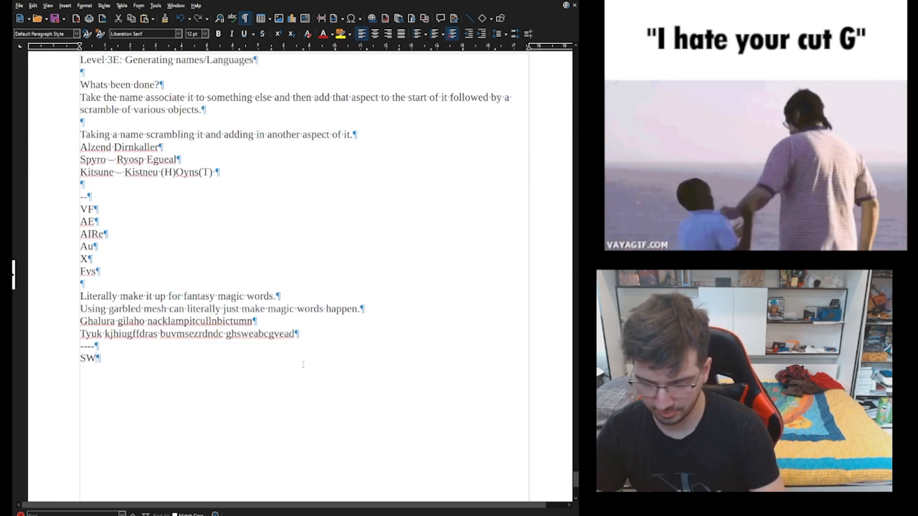
{"action": "type", "text": "cience"}
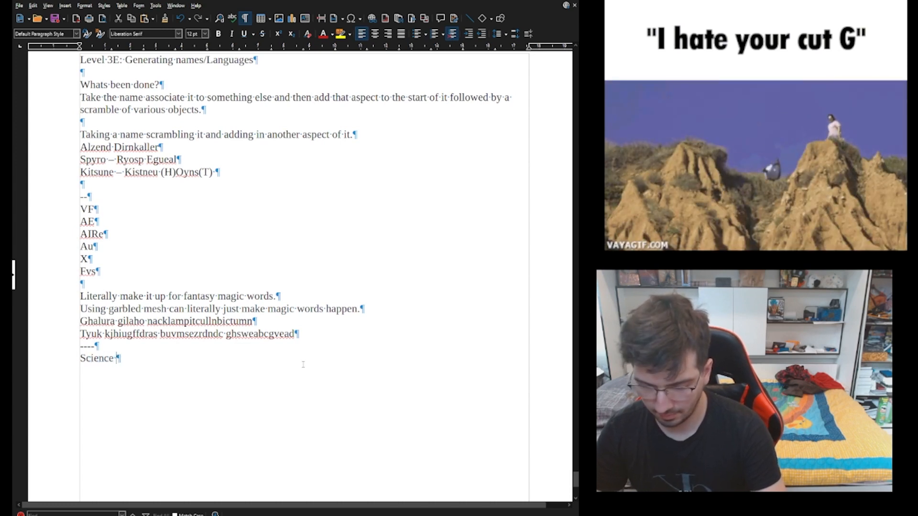
{"action": "type", "text": "fiction:"}
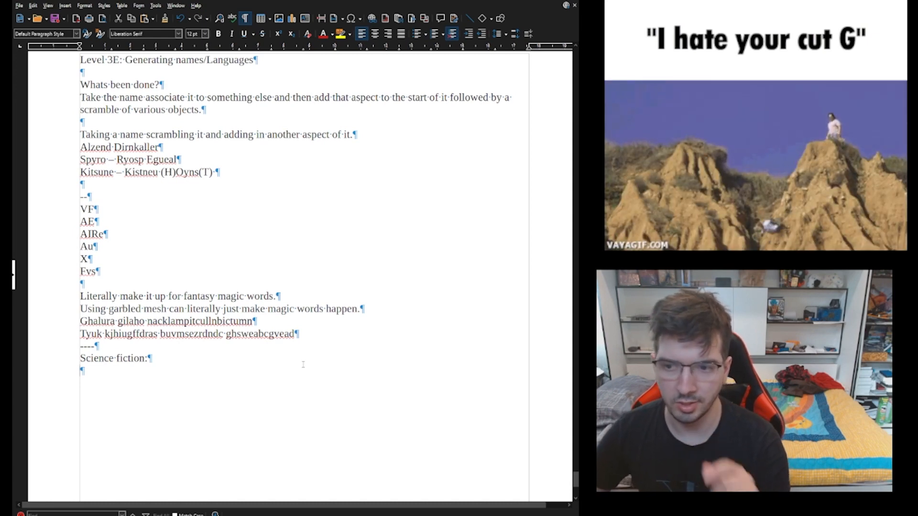
{"action": "left_click_drag", "start_coordinate": [80, 297], "coordinate": [298, 333]}
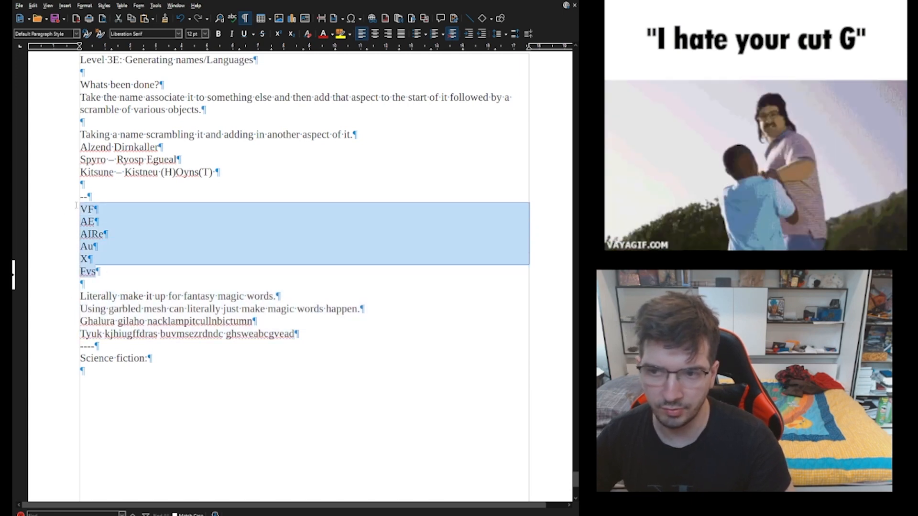
{"action": "left_click", "coordinate": [109, 272]}
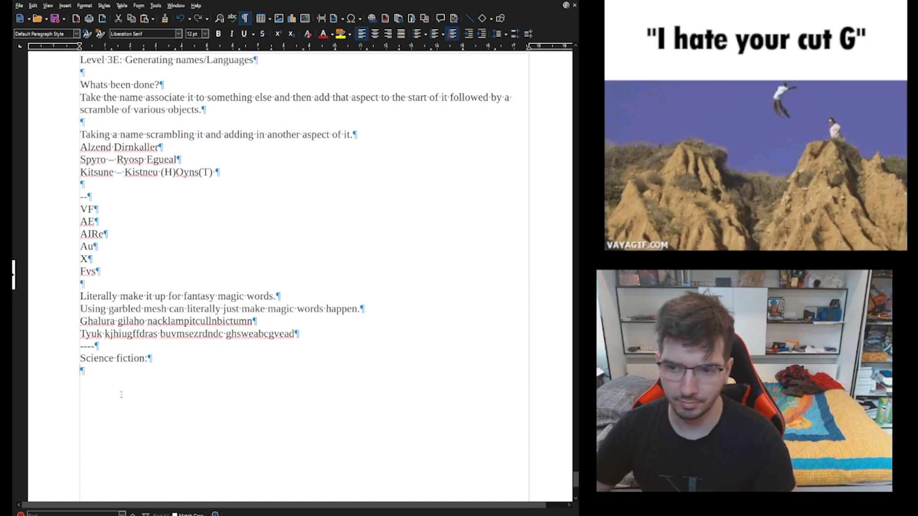
List 'Borrow from Star Wars:', 'Doctor Who?' and 'Star Trek.' on separate lines
{"action": "type", "text": "Borrow"}
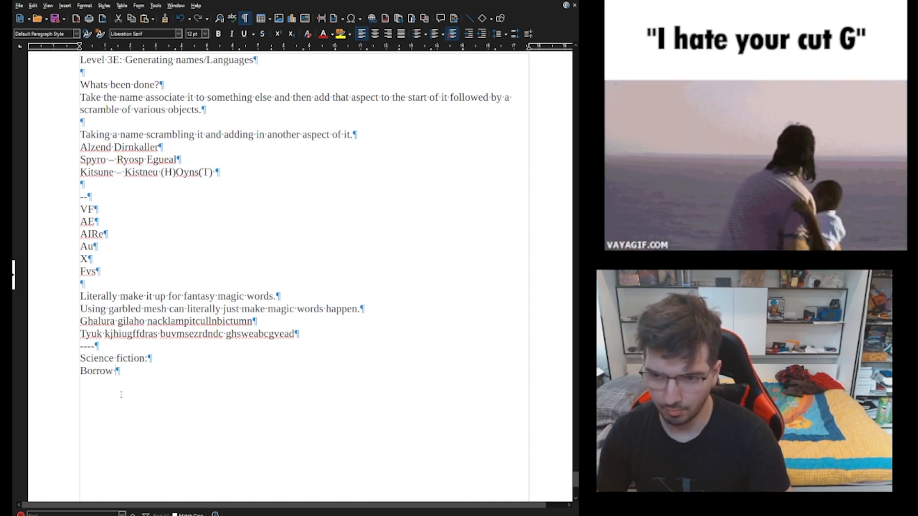
{"action": "type", "text": "from Starwars"}
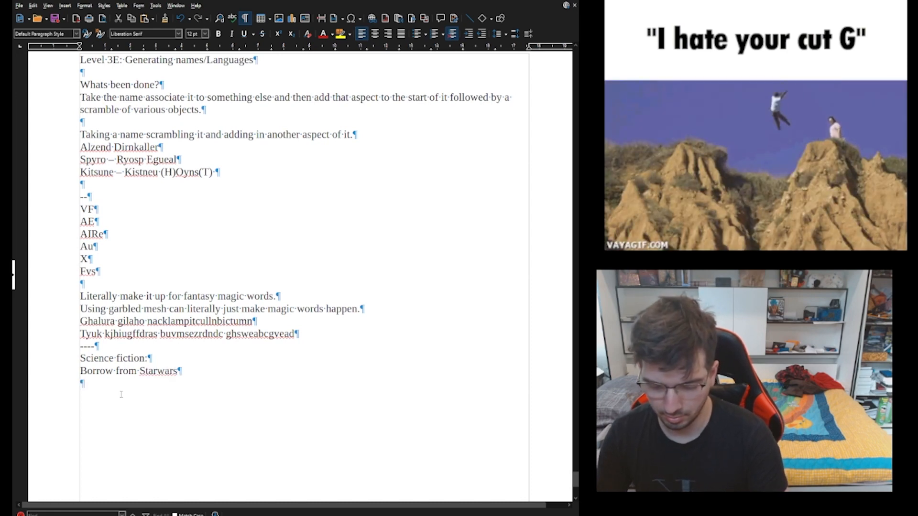
{"action": "type", "text": "Doctor Who?"}
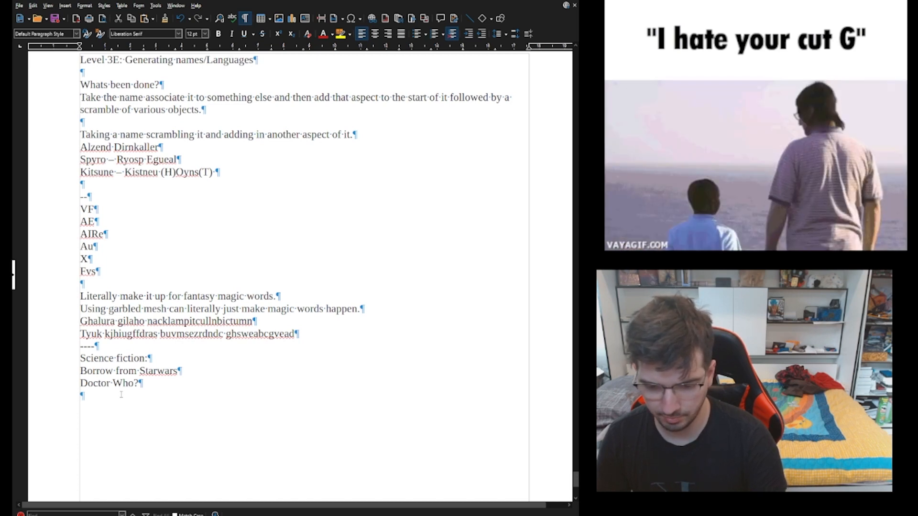
{"action": "type", "text": "Star Trek"}
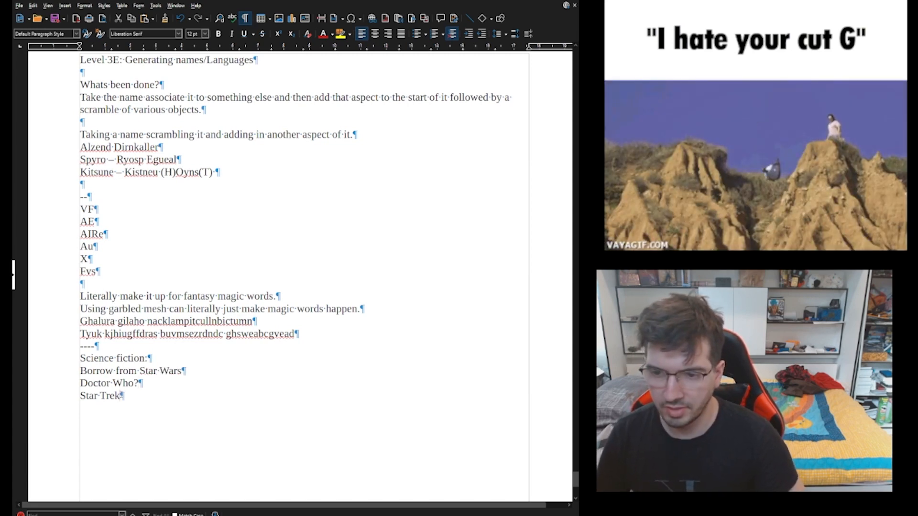
{"action": "type", "text": "?"}
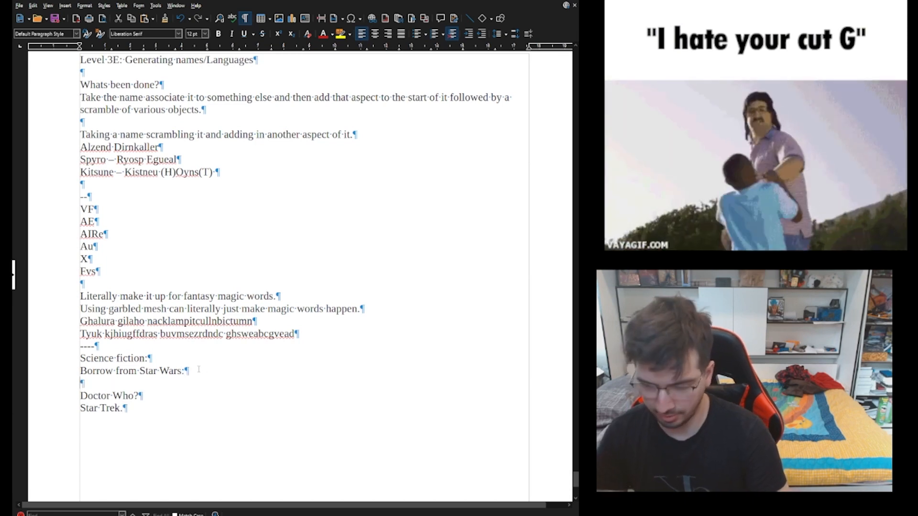
Add 'Beeps and boops for droids' and a C3PO note on English and droid tongue
{"action": "type", "text": "Beeps and"}
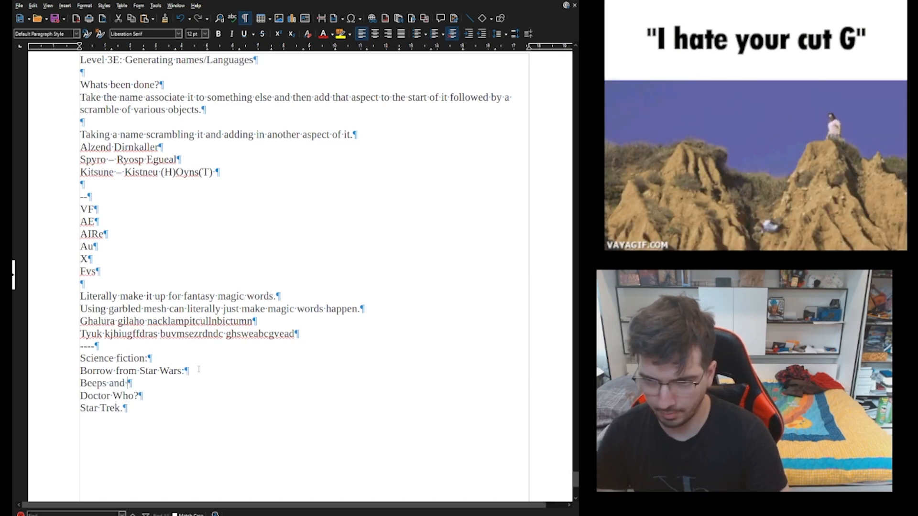
{"action": "type", "text": "boops for draoi"}
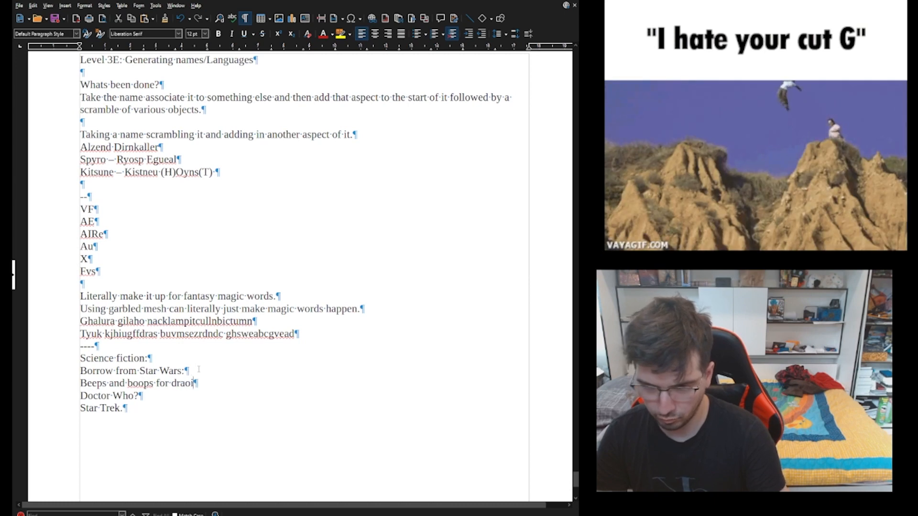
{"action": "type", "text": "ds"}
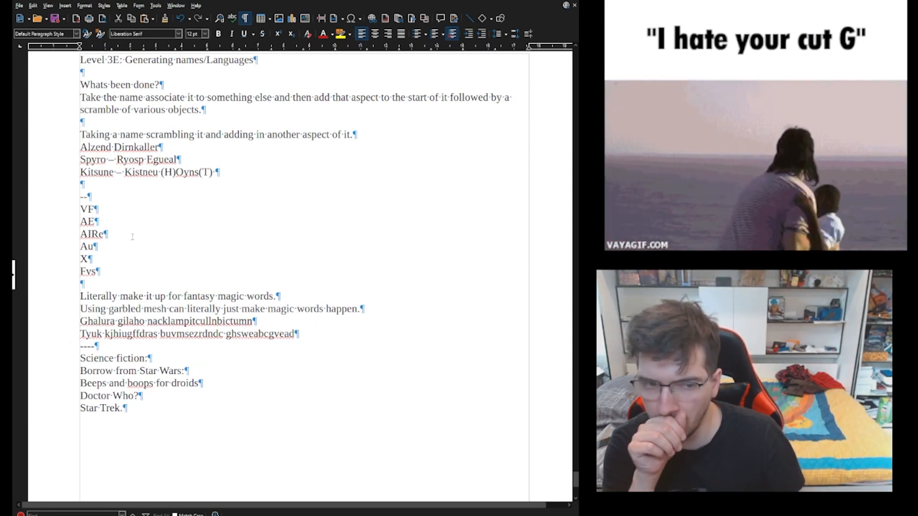
{"action": "scroll", "scroll_direction": "down", "scroll_amount": 3}
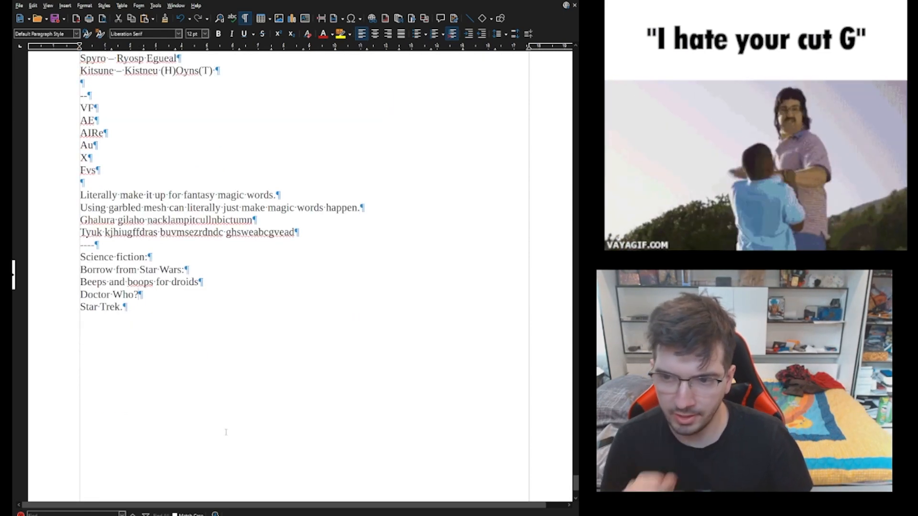
{"action": "left_click_drag", "start_coordinate": [80, 294], "coordinate": [127, 306]}
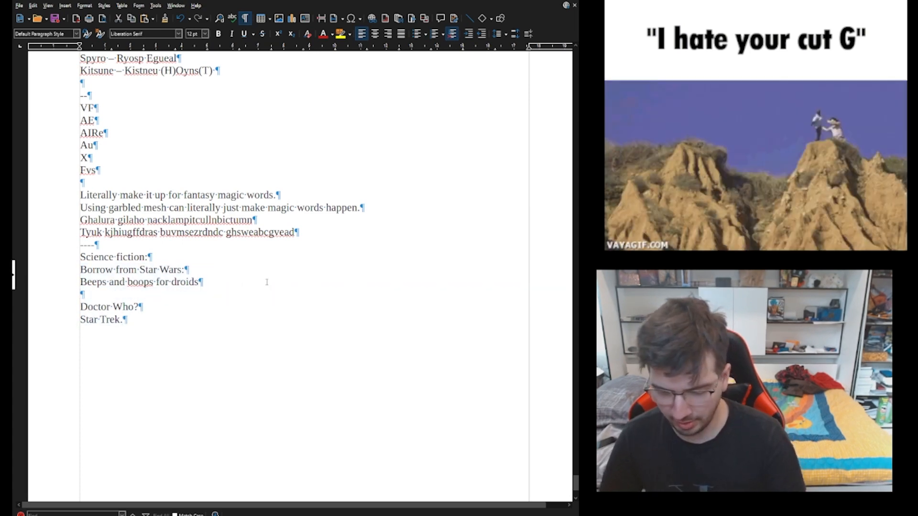
{"action": "type", "text": "C3PO can spe4a"}
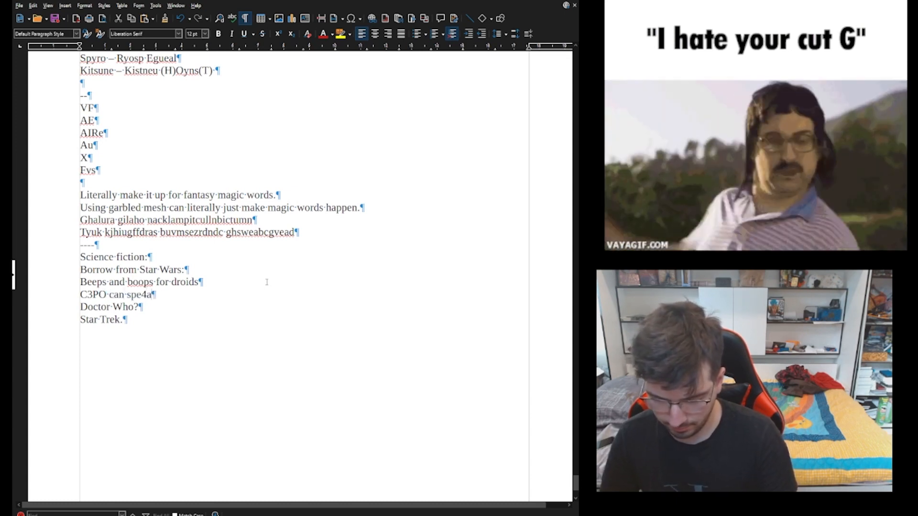
{"action": "type", "text": "k english"}
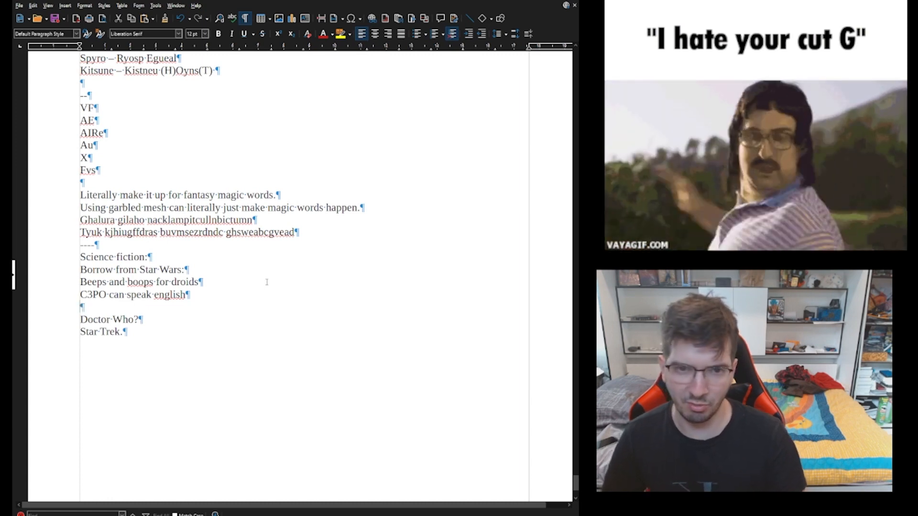
{"action": "type", "text": "- d"}
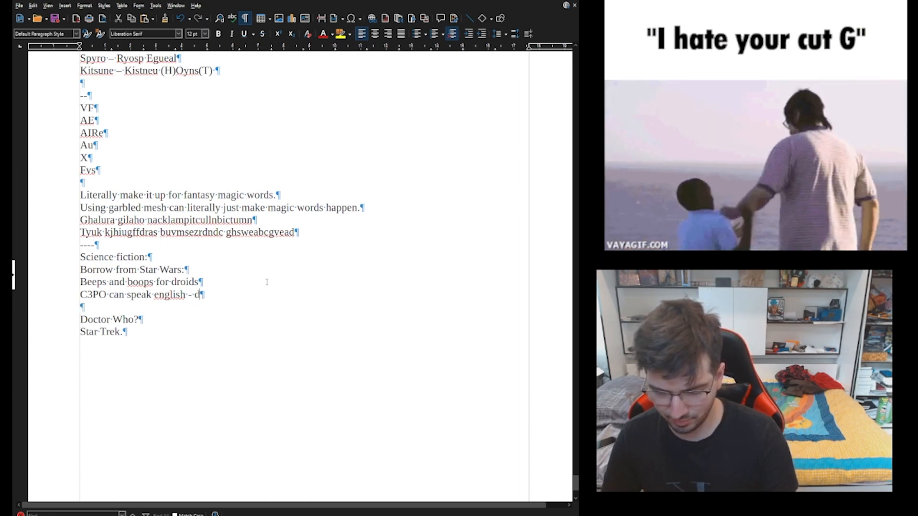
{"action": "type", "text": "roid"}
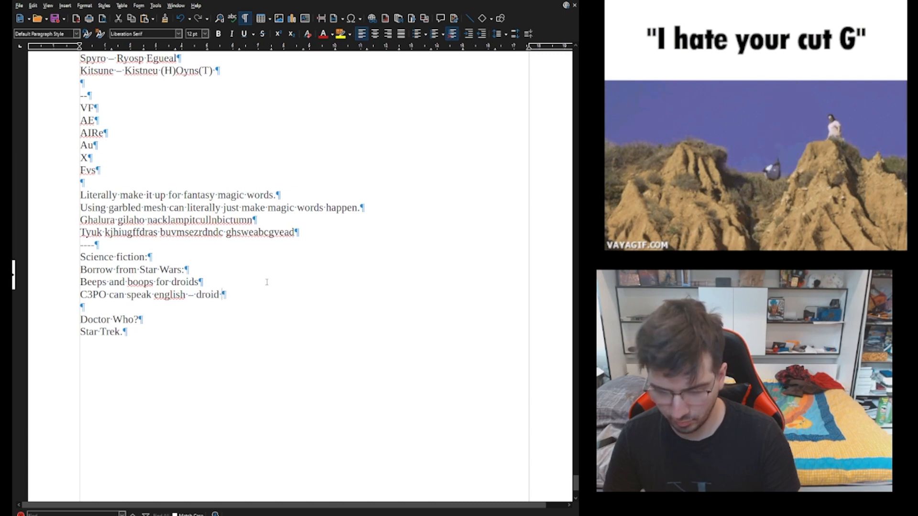
{"action": "type", "text": "tongue…"}
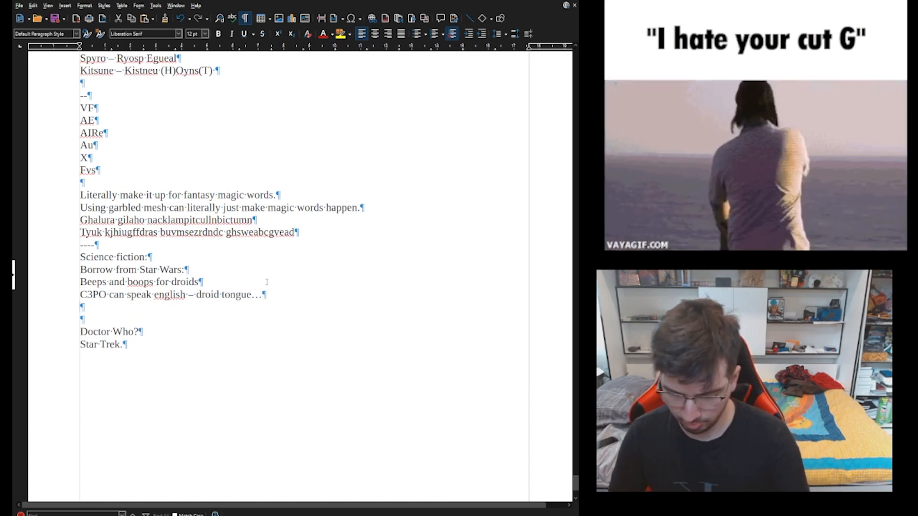
Add the Jawa two-dialects note (smell for business, other normal) with '(Tee-hee)', and start 'Chewbacca'
{"action": "type", "text": "Jawa’s"}
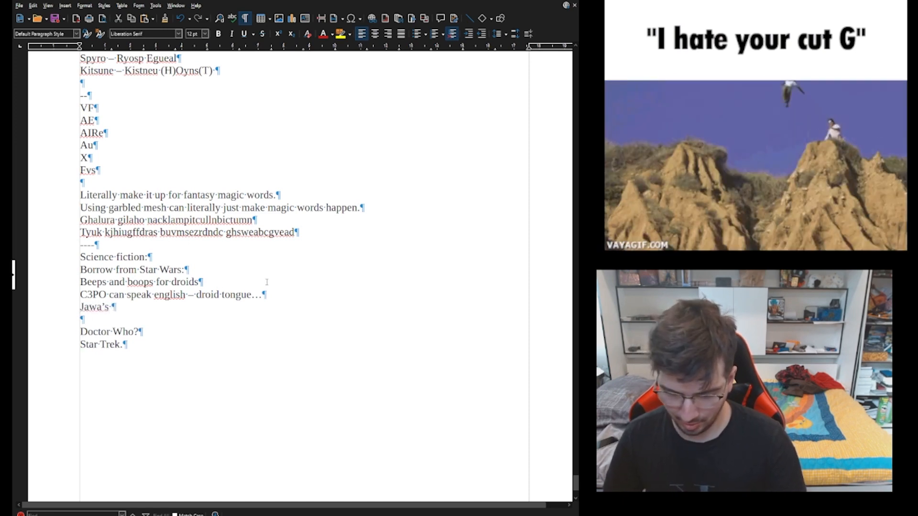
{"action": "type", "text": "have two"}
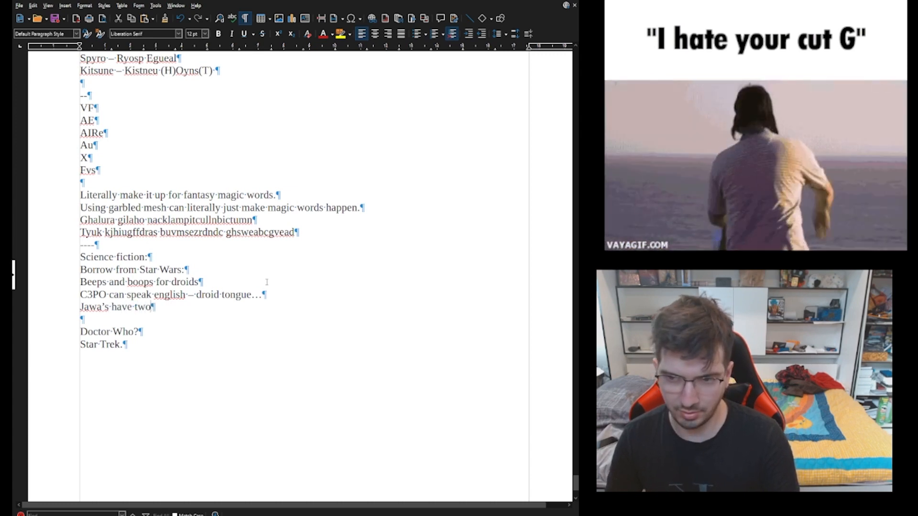
{"action": "type", "text": "dialect"}
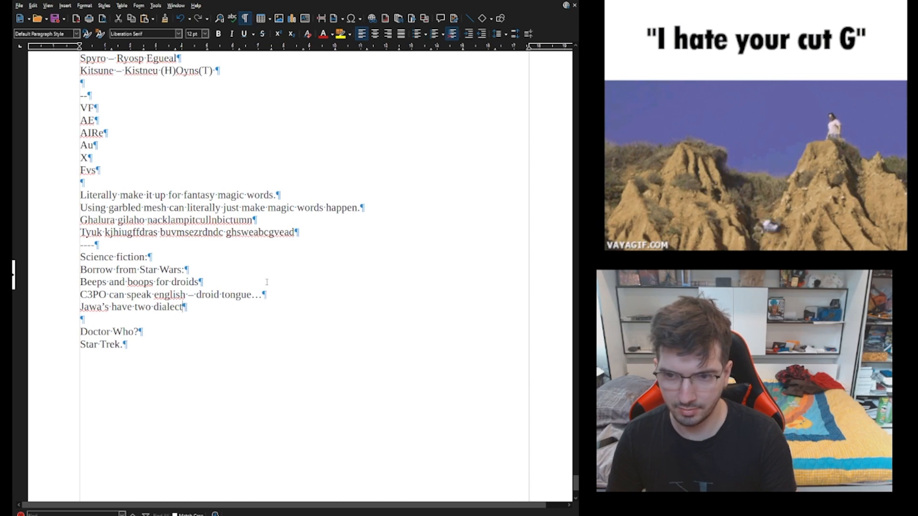
{"action": "type", "text": "s"}
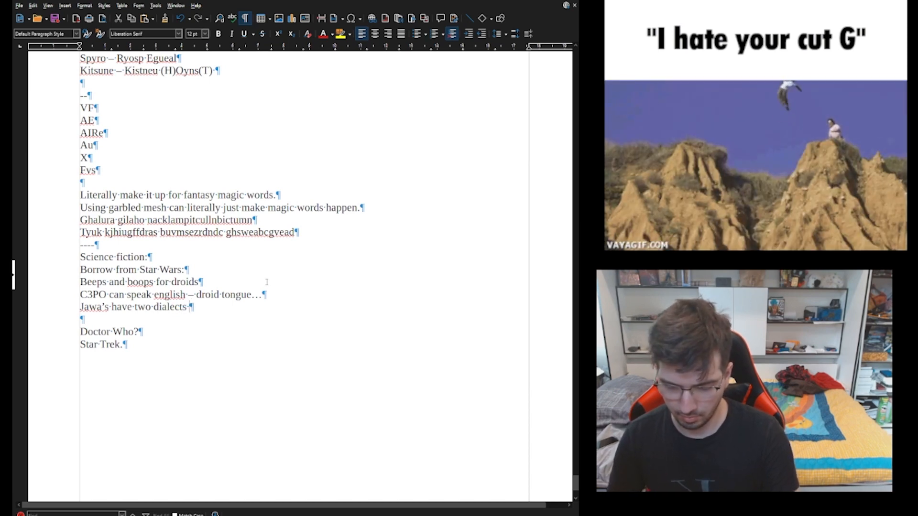
{"action": "type", "text": "one incorp"}
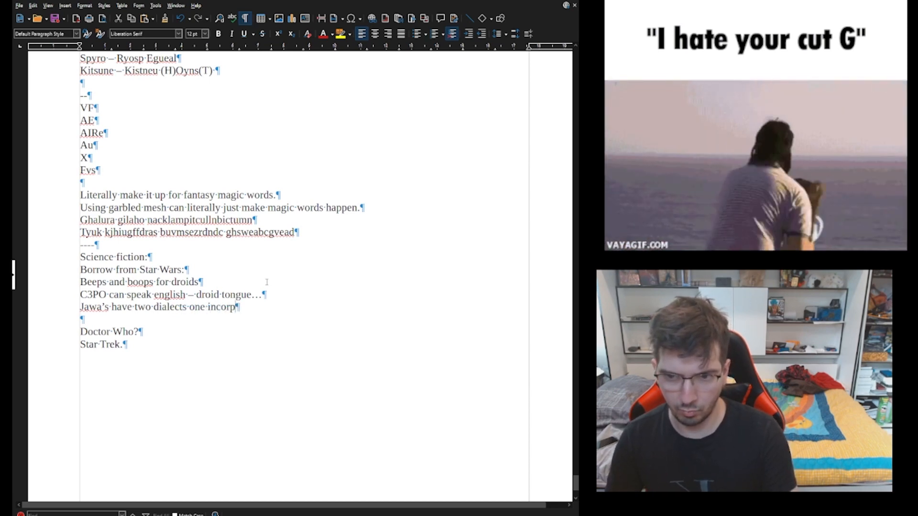
{"action": "type", "text": "orates"}
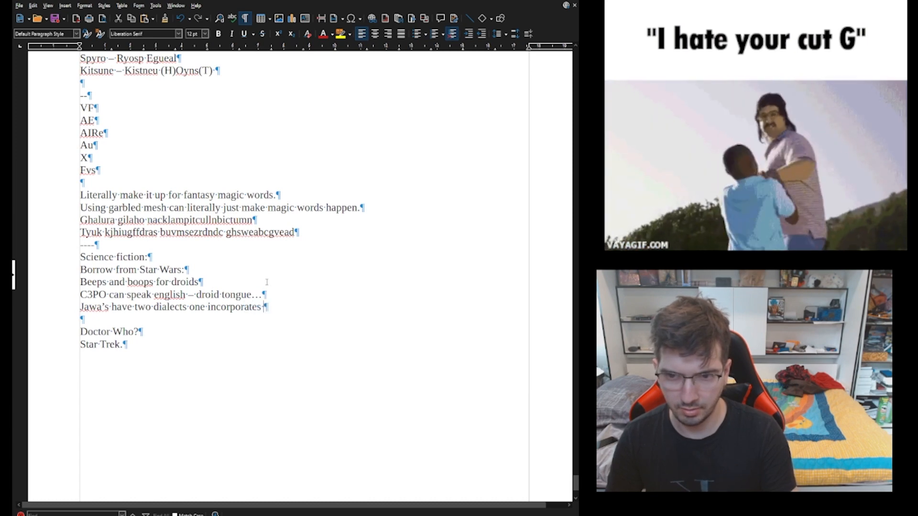
{"action": "type", "text": "smell for"}
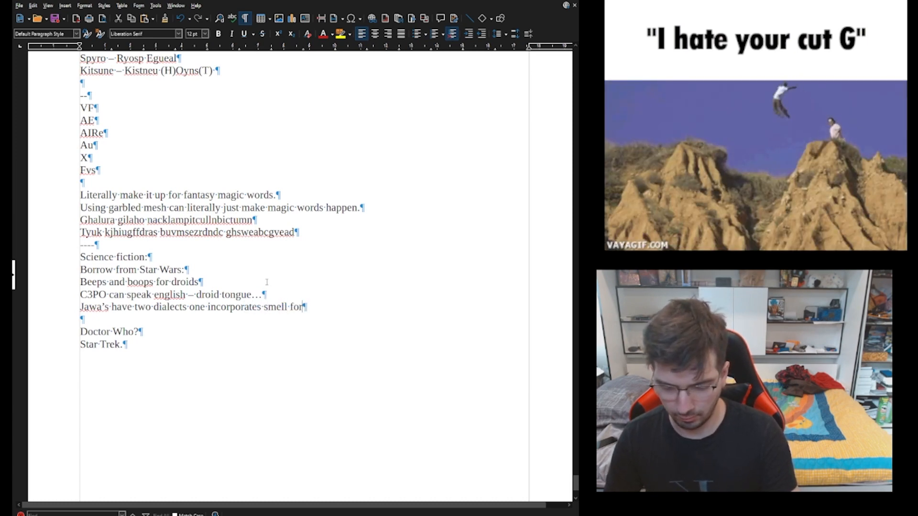
{"action": "type", "text": "buisness and rthe other is"}
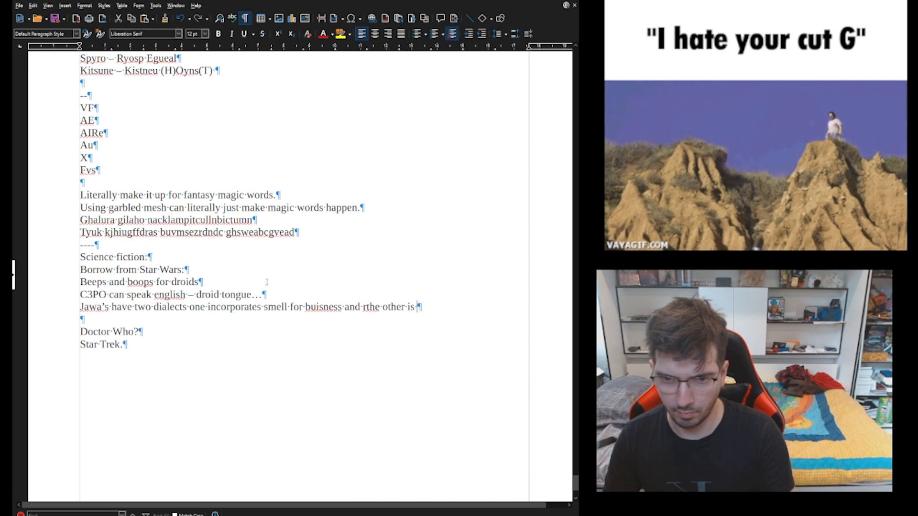
{"action": "type", "text": "normal."}
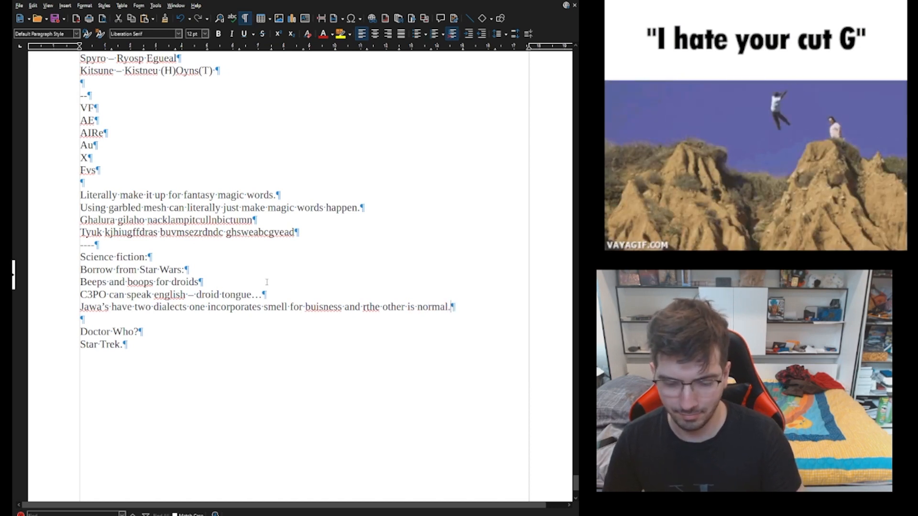
{"action": "type", "text": "(Tee-hee"}
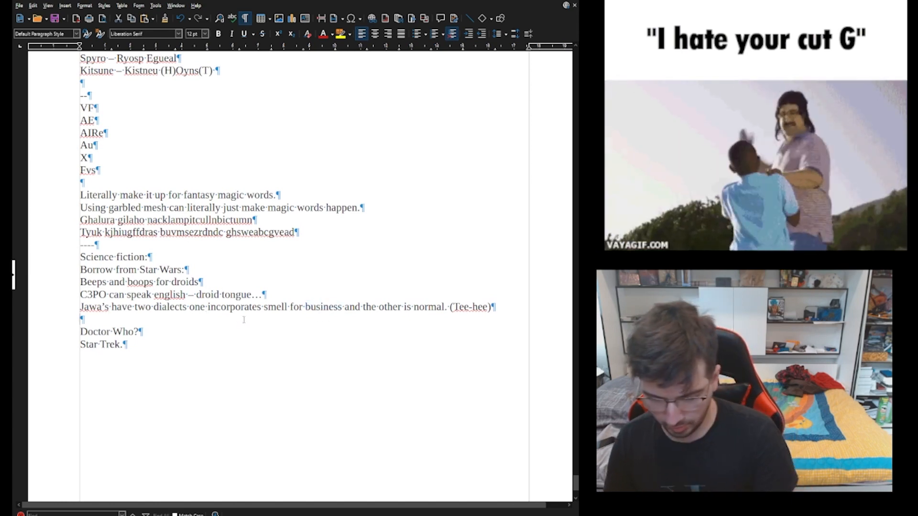
{"action": "type", "text": "Chewbacca - W"}
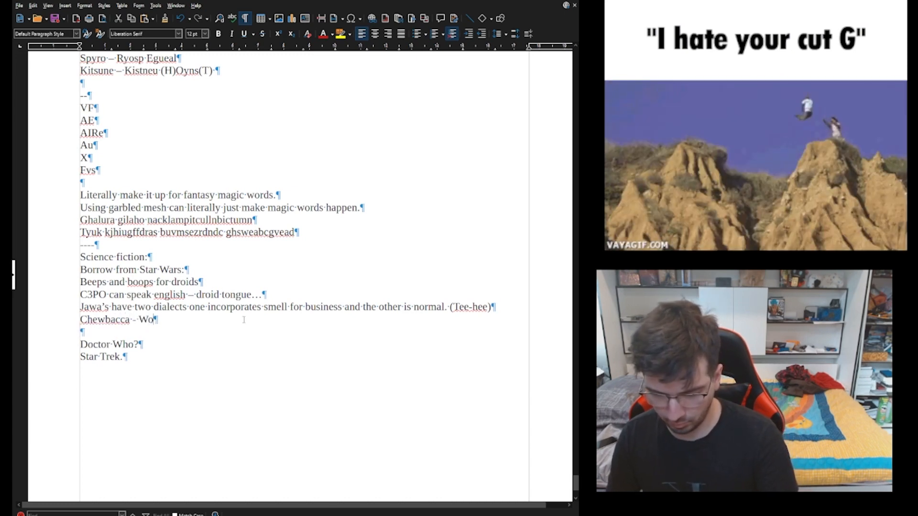
Finish the 'Chewbacca – Wooki-ese.?' note under the Star Wars lines
{"action": "type", "text": "oki-"}
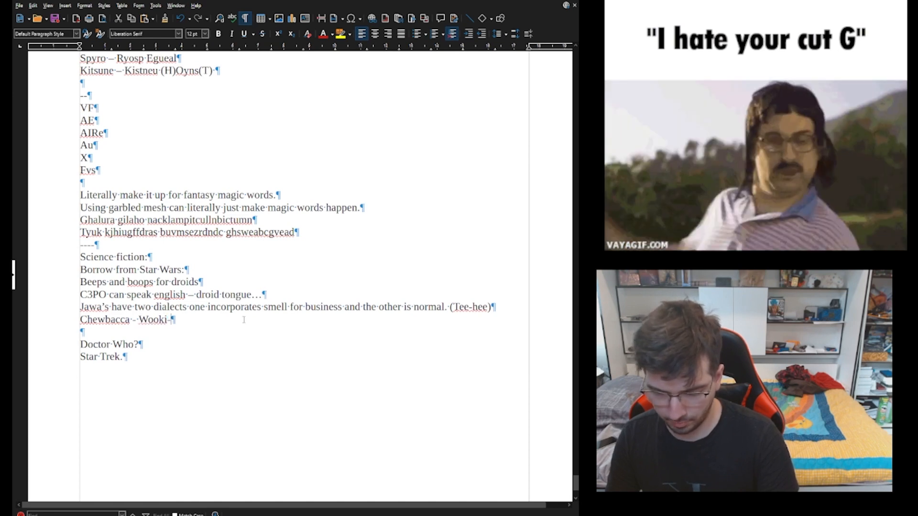
{"action": "type", "text": "ese.?"}
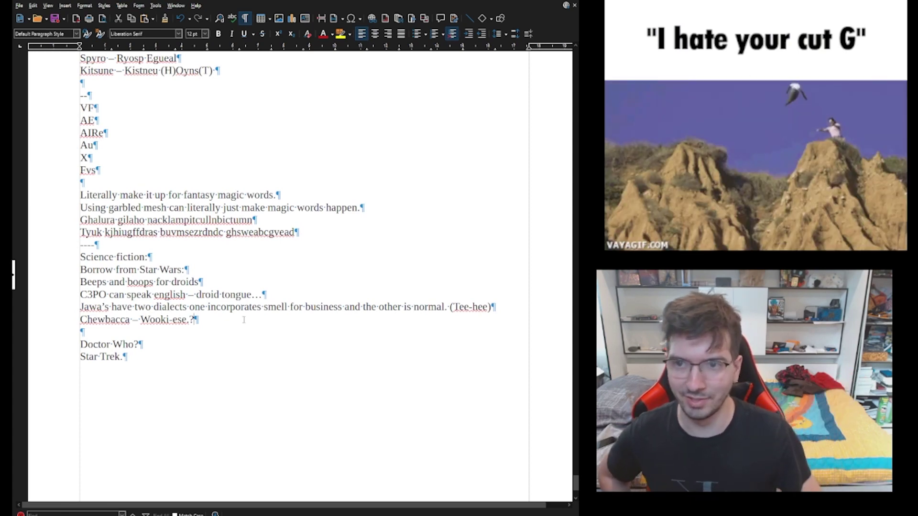
{"action": "scroll", "scroll_direction": "down", "scroll_amount": 3}
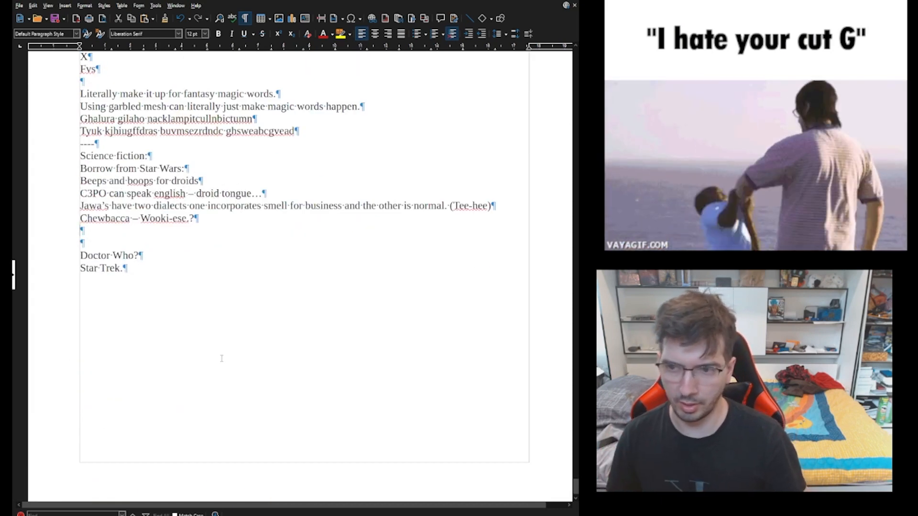
Add the line 'Borrow and just make it up.' and start a '---' divider
{"action": "type", "text": "Borrow"}
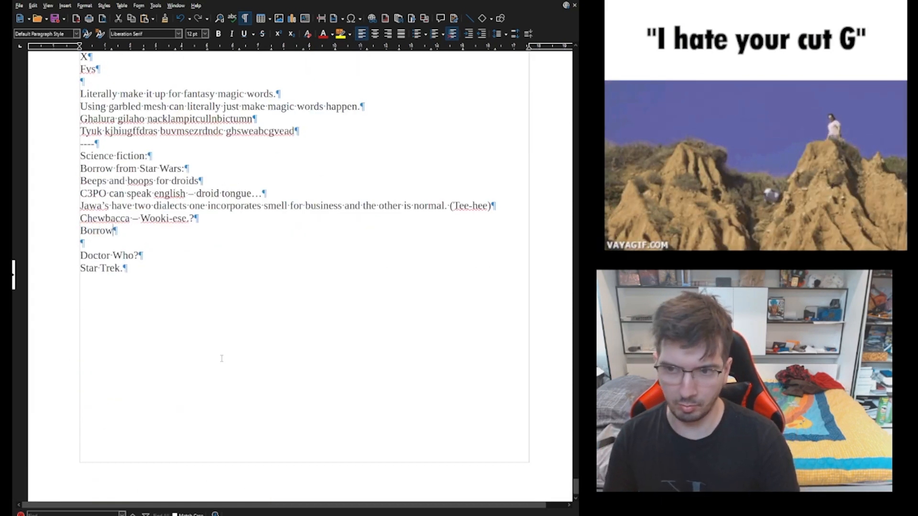
{"action": "type", "text": "and"}
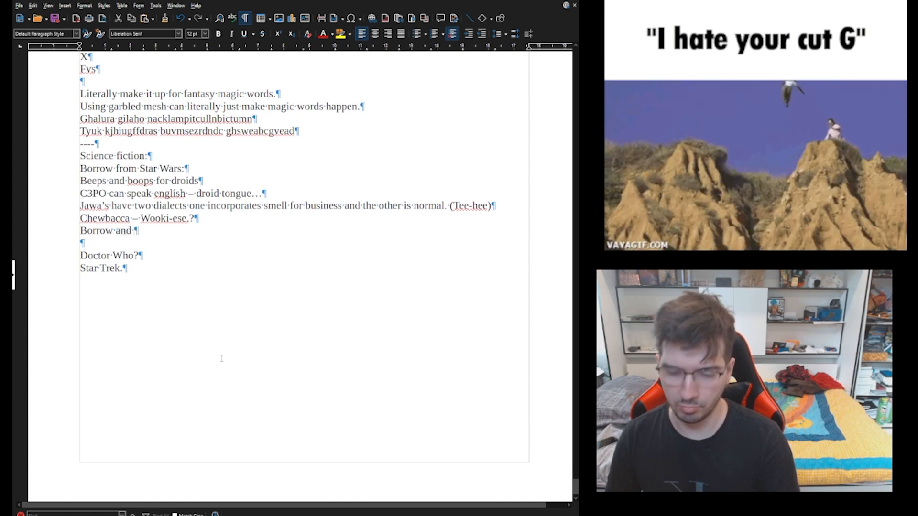
{"action": "type", "text": "just"}
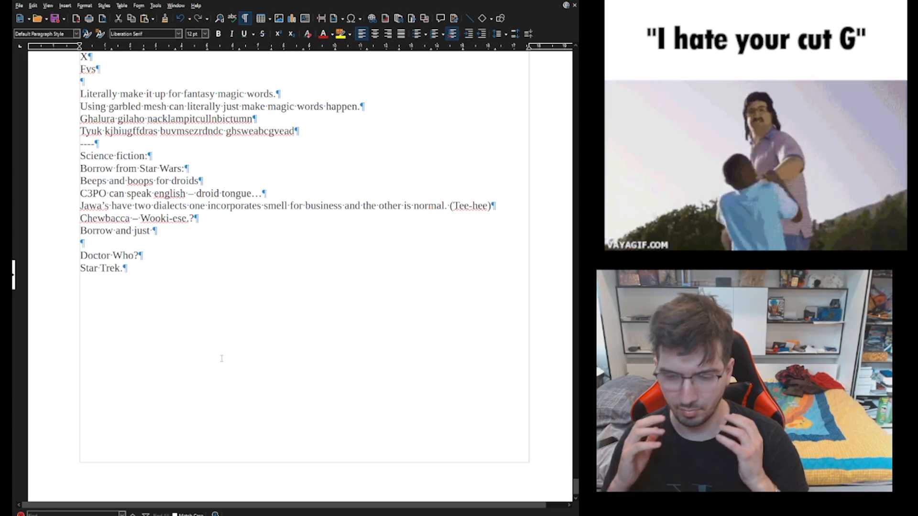
{"action": "type", "text": "make ti"}
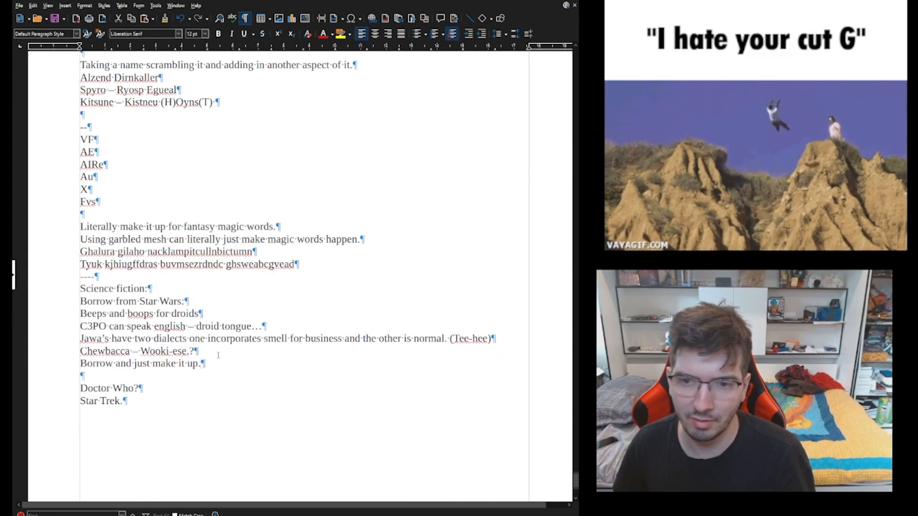
{"action": "scroll", "scroll_direction": "down", "scroll_amount": 3}
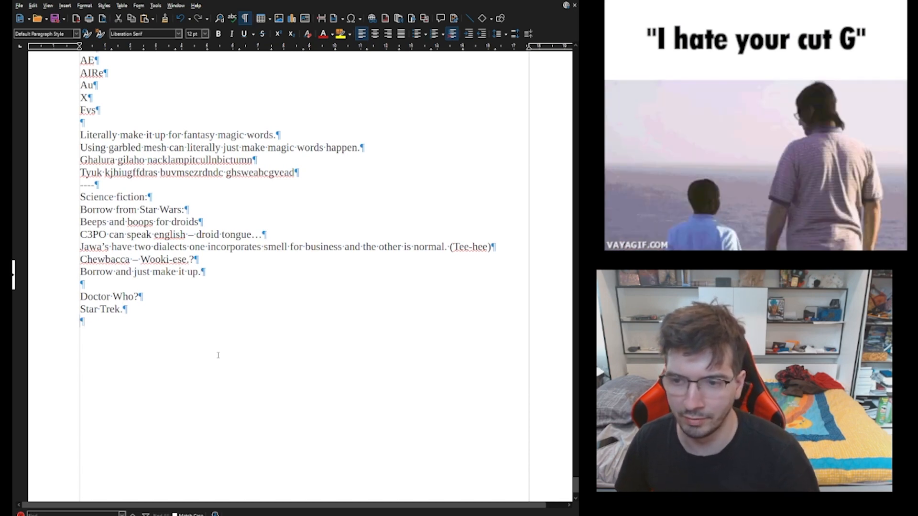
{"action": "type", "text": "---"}
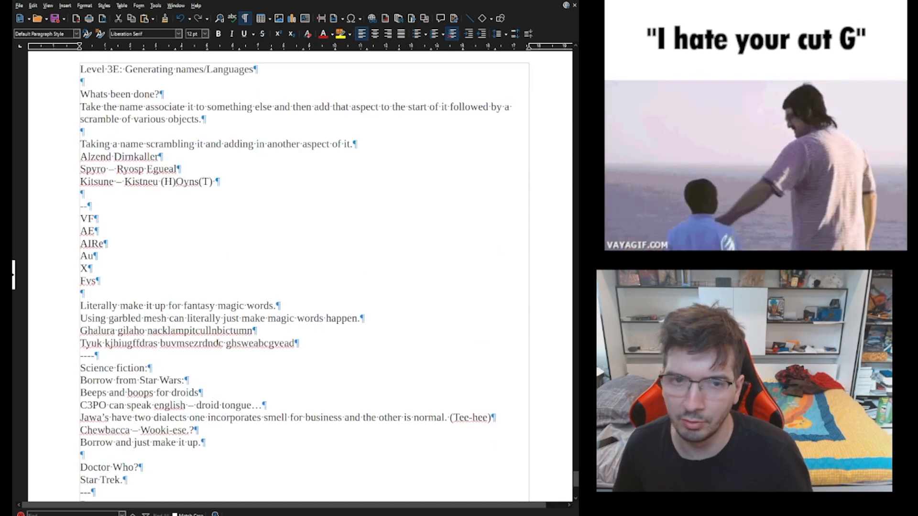
Scroll through the document and select the three name-scramble example lines to review
{"action": "scroll", "scroll_direction": "down", "scroll_amount": 3}
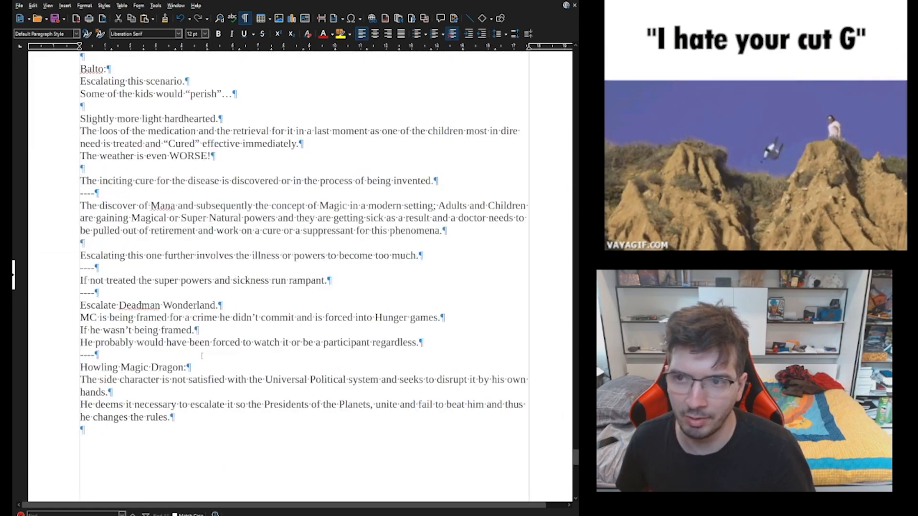
{"action": "scroll", "scroll_direction": "down", "scroll_amount": 3}
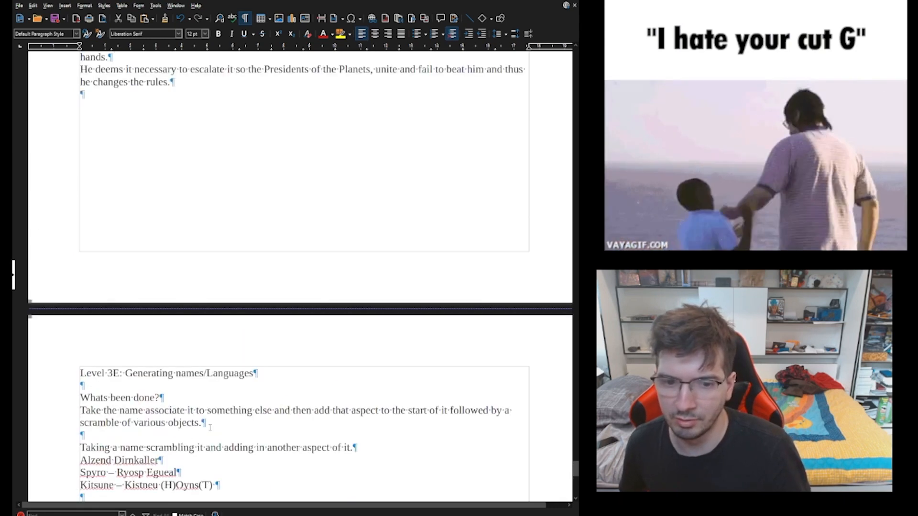
{"action": "scroll", "scroll_direction": "down", "scroll_amount": 3}
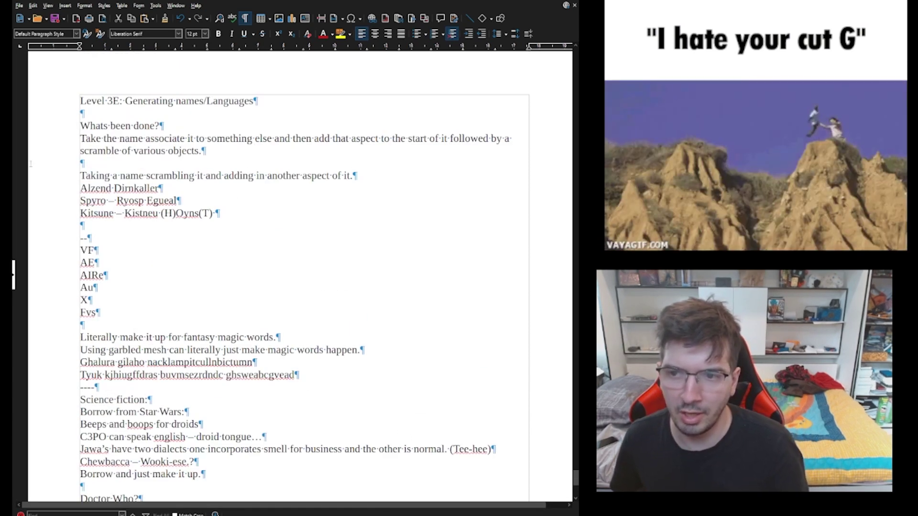
{"action": "left_click_drag", "start_coordinate": [80, 188], "coordinate": [220, 220]}
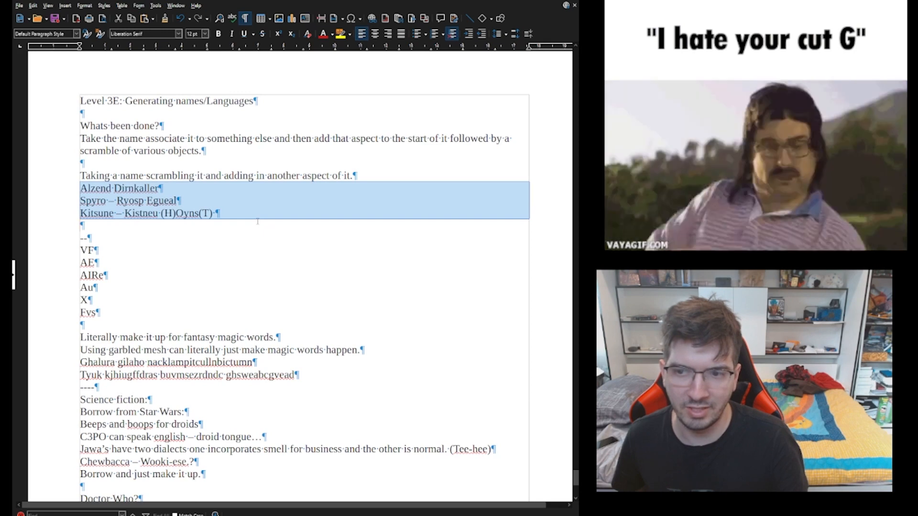
{"action": "scroll", "scroll_direction": "down", "scroll_amount": 3}
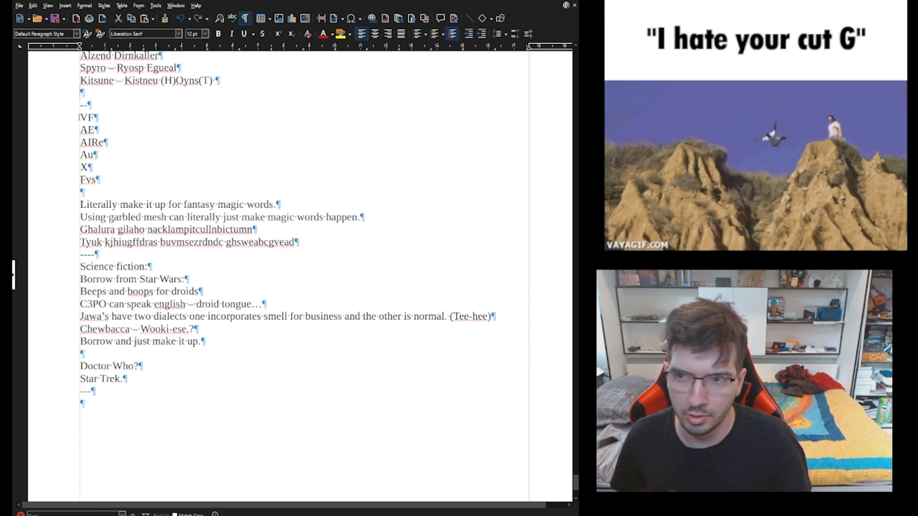
{"action": "left_click_drag", "start_coordinate": [80, 117], "coordinate": [99, 180]}
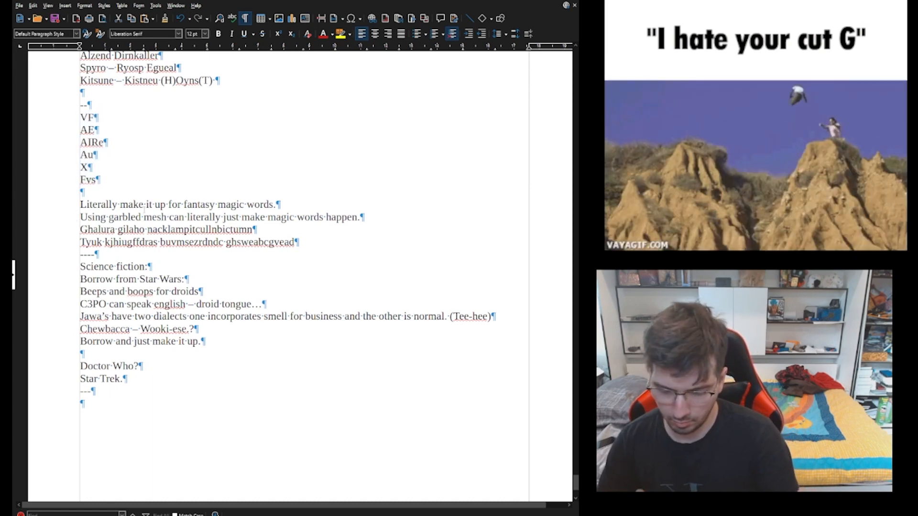
Label the gibberish examples 'Made up mesh →' and 'Key board Mashing →'
{"action": "type", "text": "Made u"}
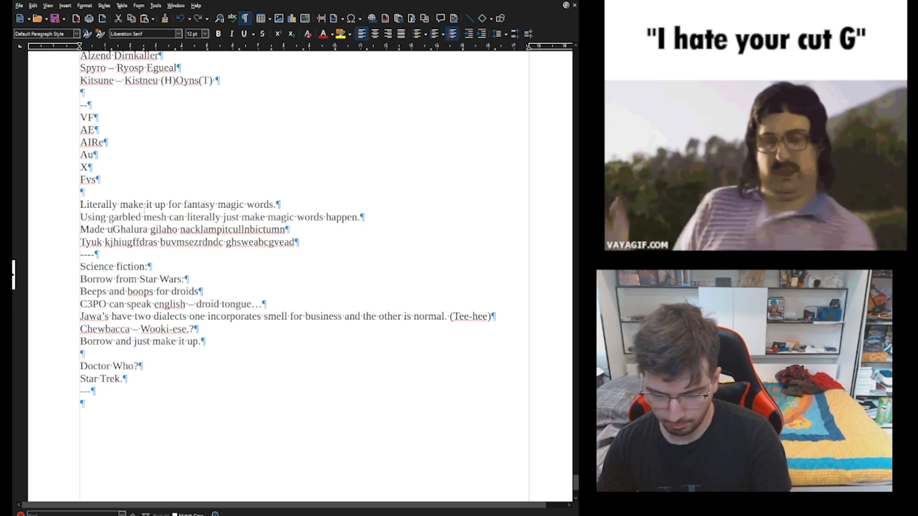
{"action": "type", "text": "p mesgh"}
{"action": "type", "text": "Key"}
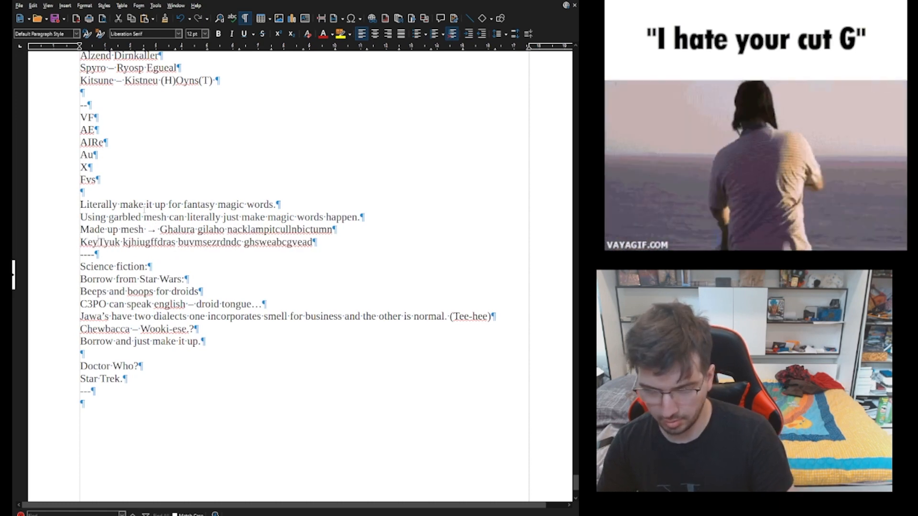
{"action": "type", "text": "\" board \""}
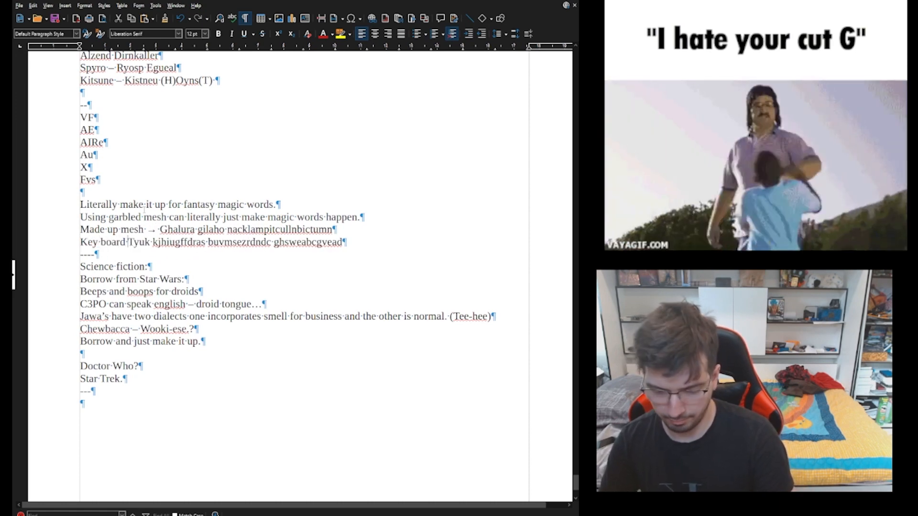
{"action": "type", "text": "Mashing →"}
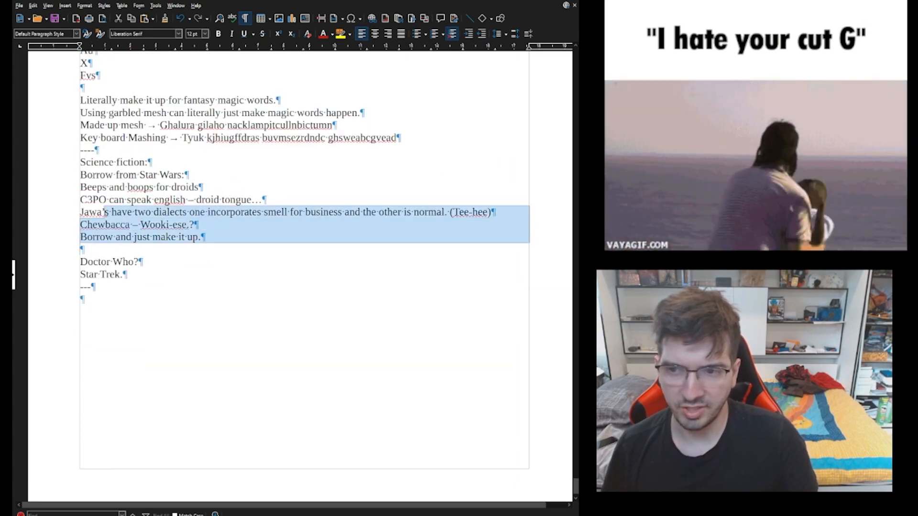
{"action": "left_click", "coordinate": [161, 282]}
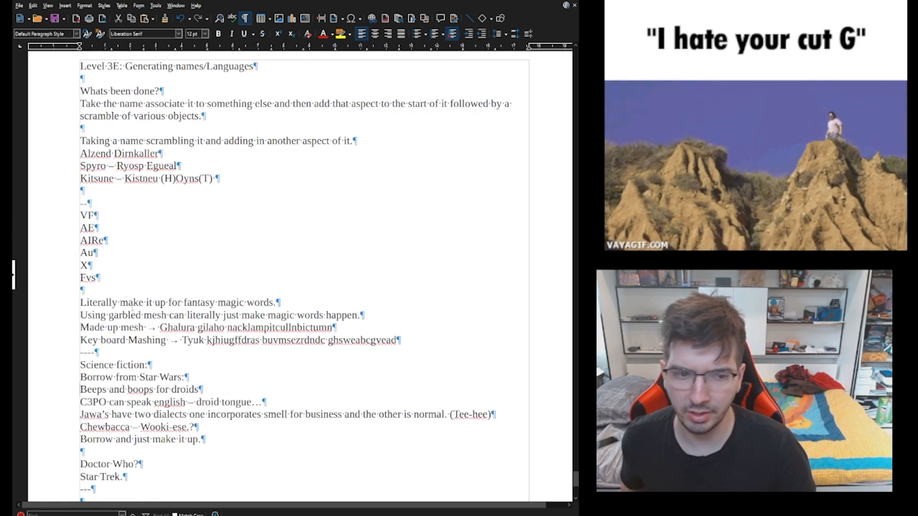
{"action": "scroll", "scroll_direction": "down", "scroll_amount": 3}
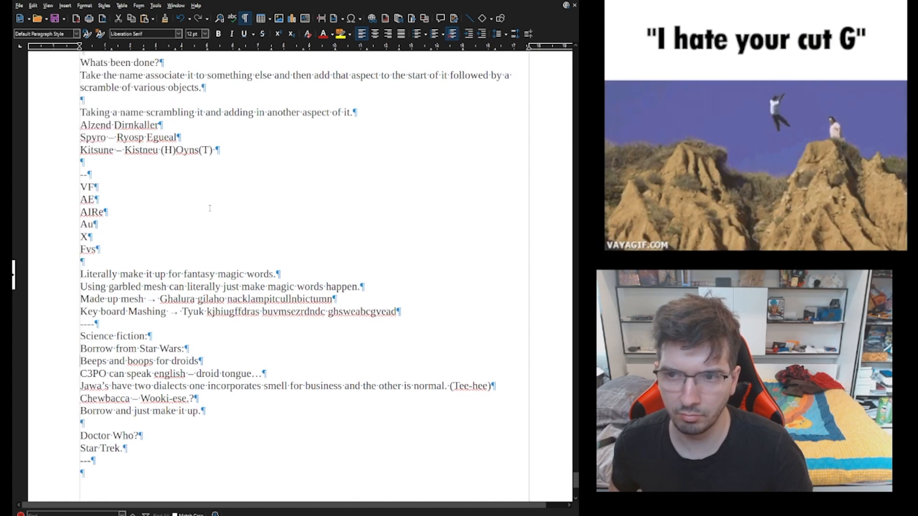